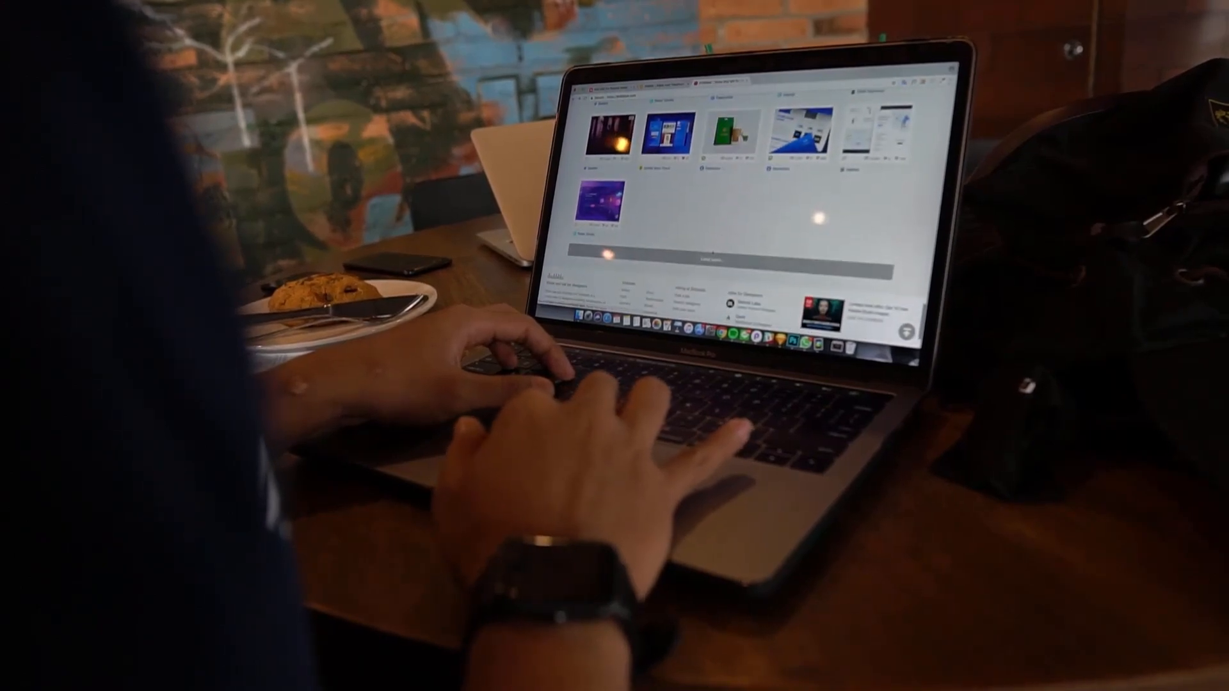
Launch Brave, search Google for 'tally prime' and choose the tallysolutions.com Download result.
{"action": "scroll", "scroll_direction": "down", "scroll_amount": 3}
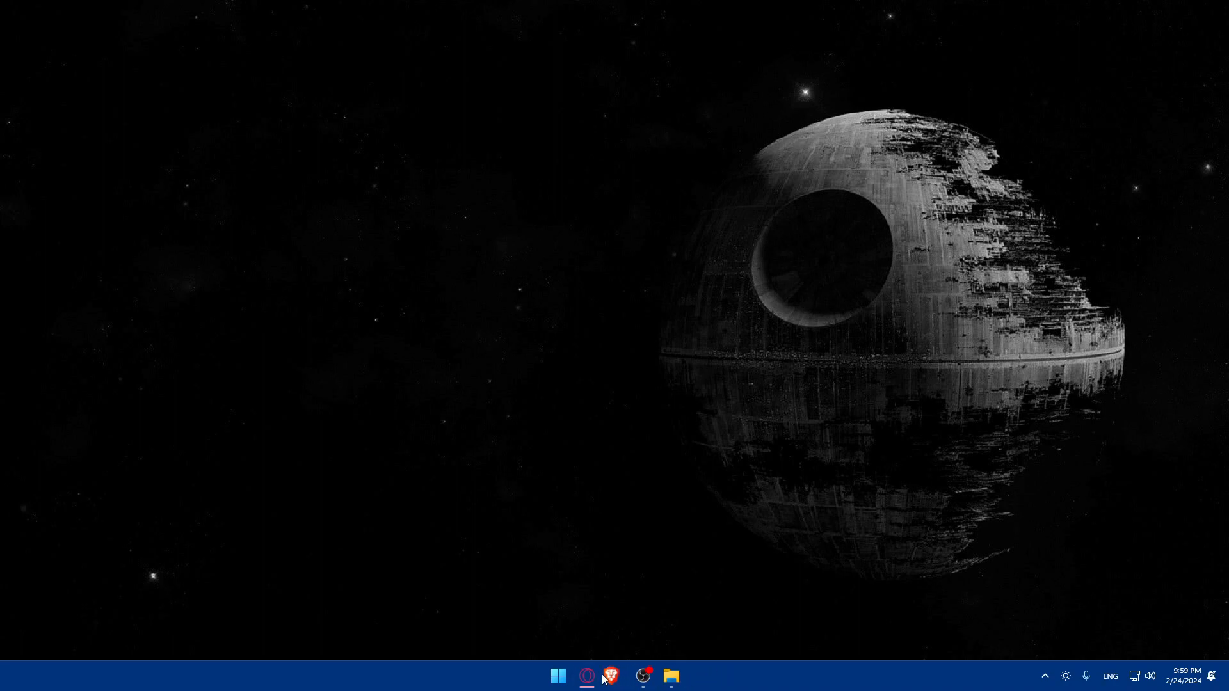
{"action": "left_click", "coordinate": [610, 676]}
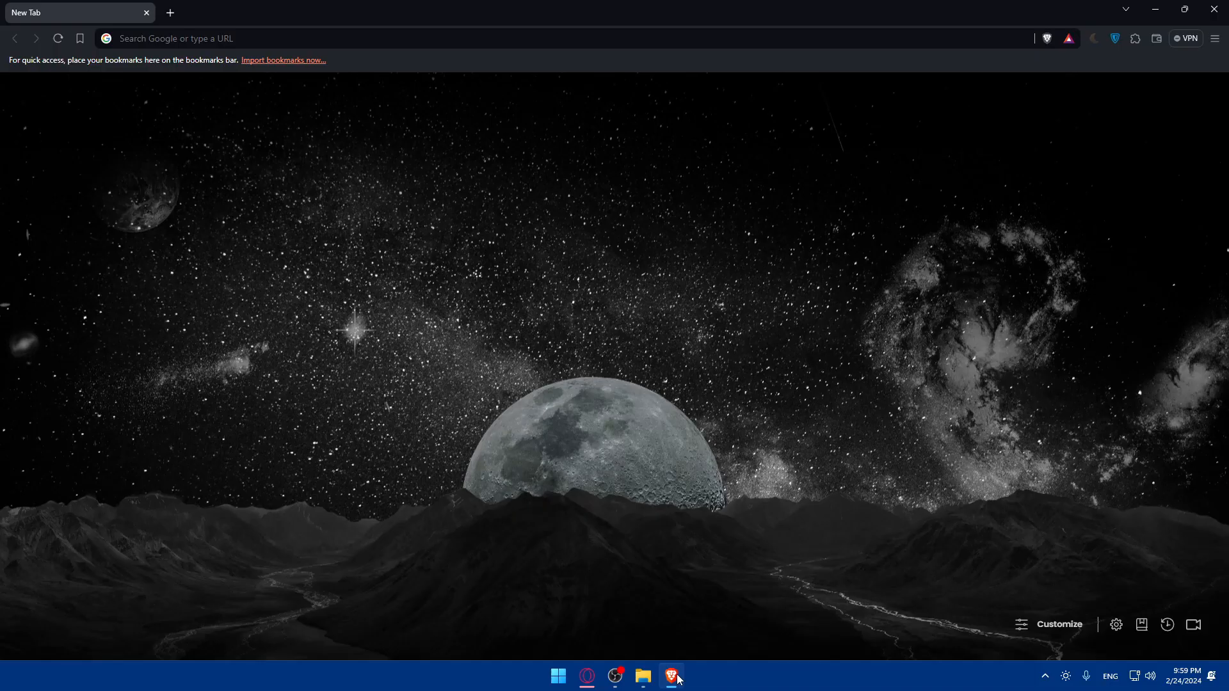
{"action": "mouse_move", "coordinate": [656, 658]}
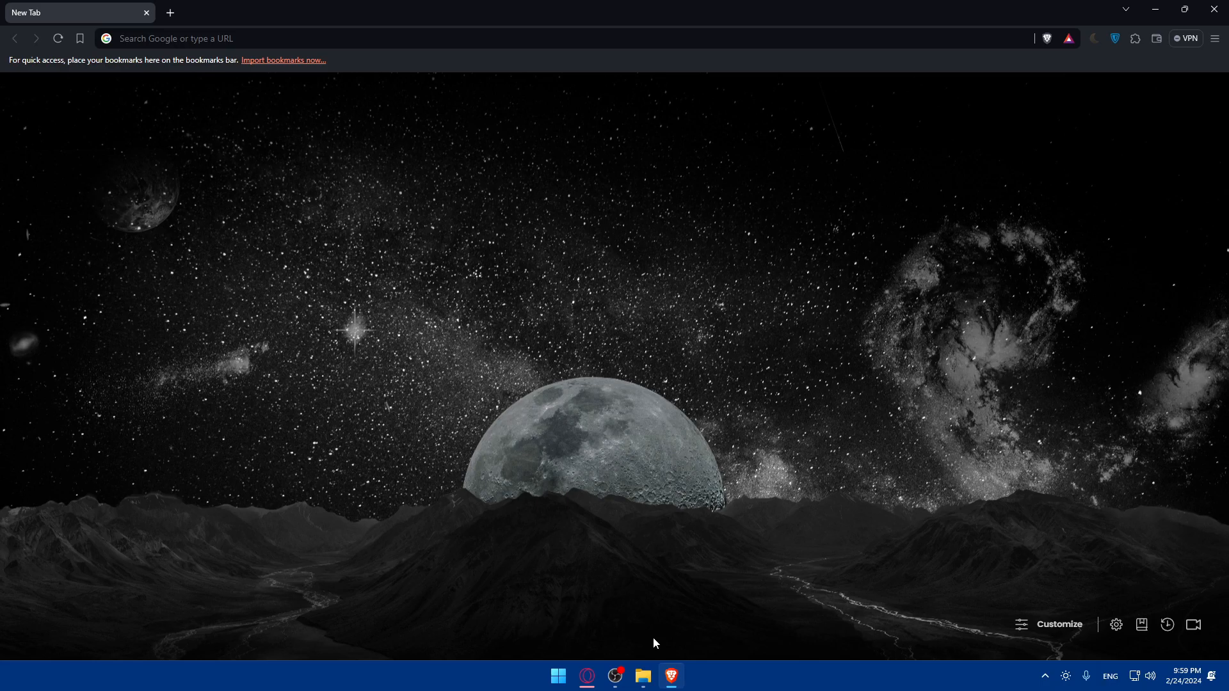
{"action": "mouse_move", "coordinate": [374, 397]}
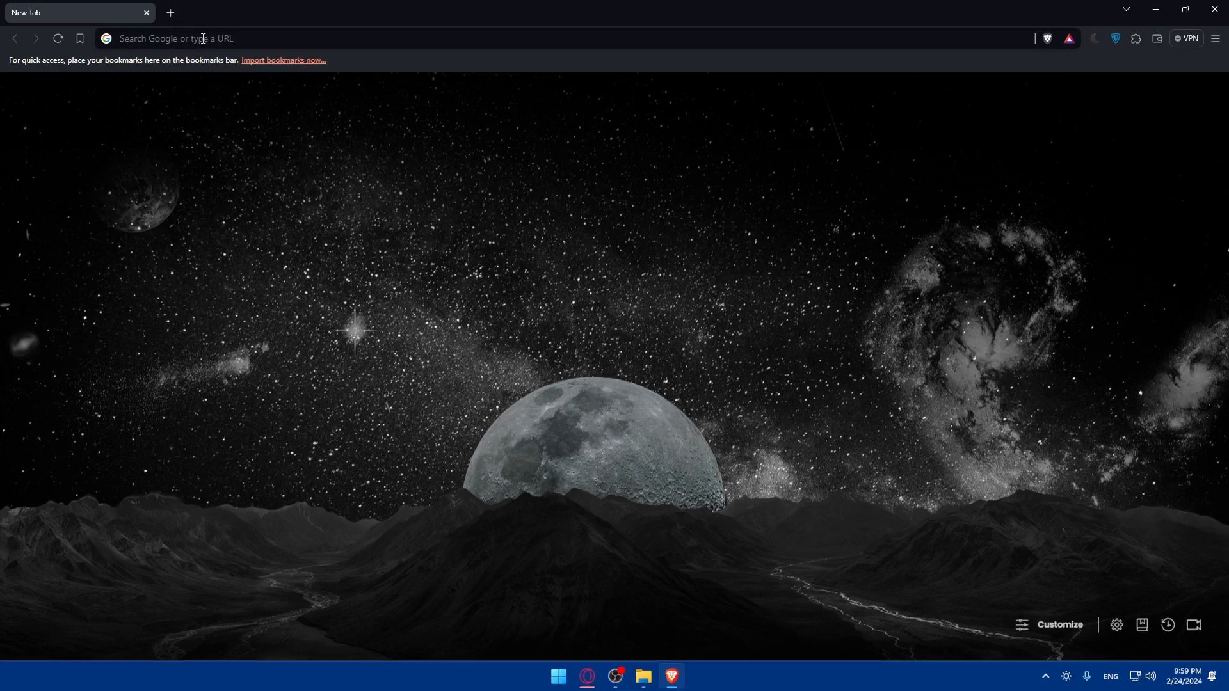
{"action": "type", "text": "tall"}
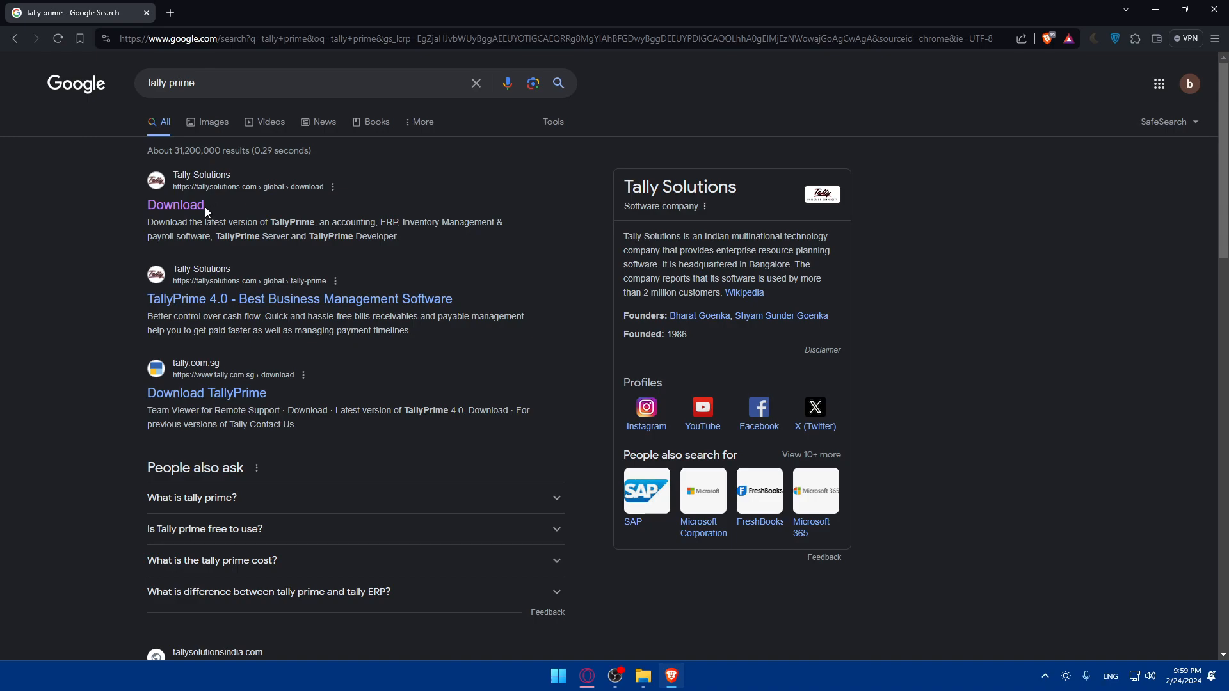
{"action": "left_click", "coordinate": [175, 204]}
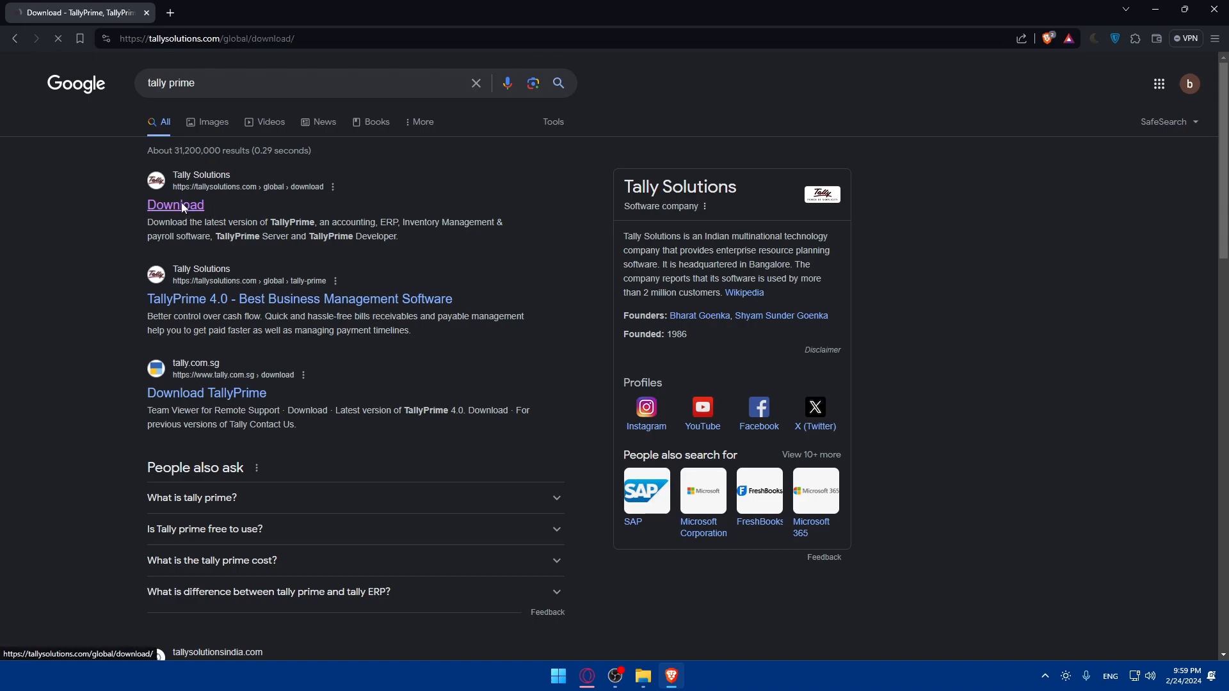
{"action": "left_click", "coordinate": [175, 205]}
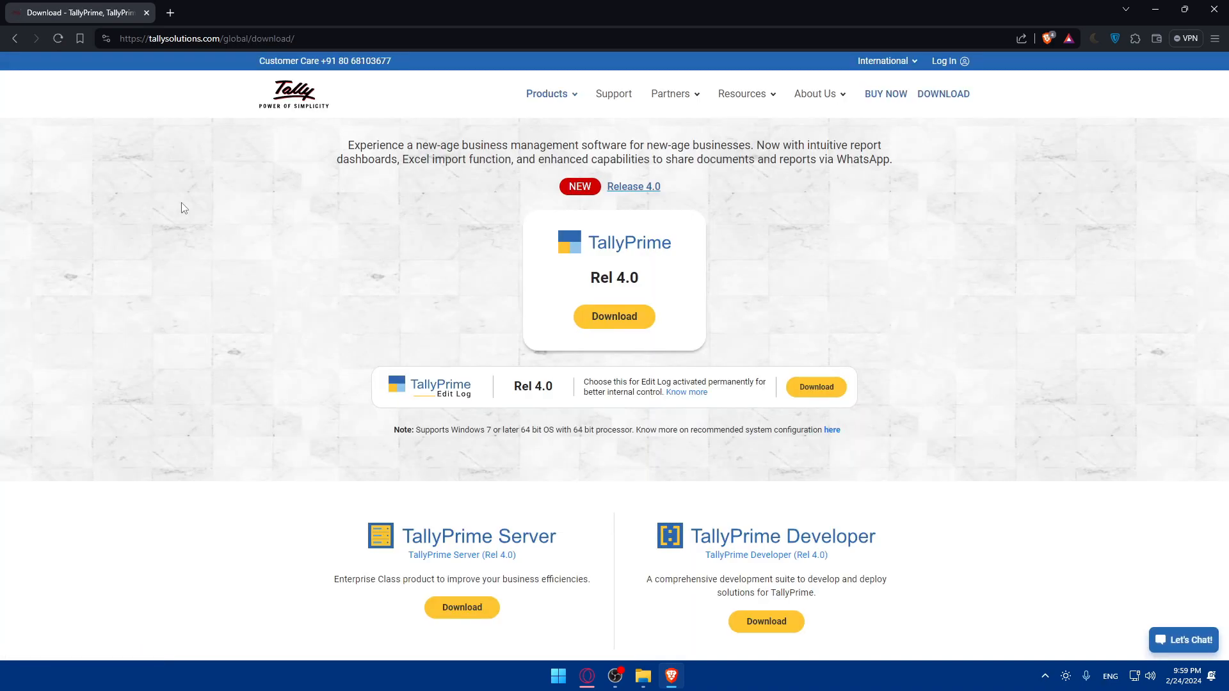
{"action": "mouse_move", "coordinate": [622, 256]}
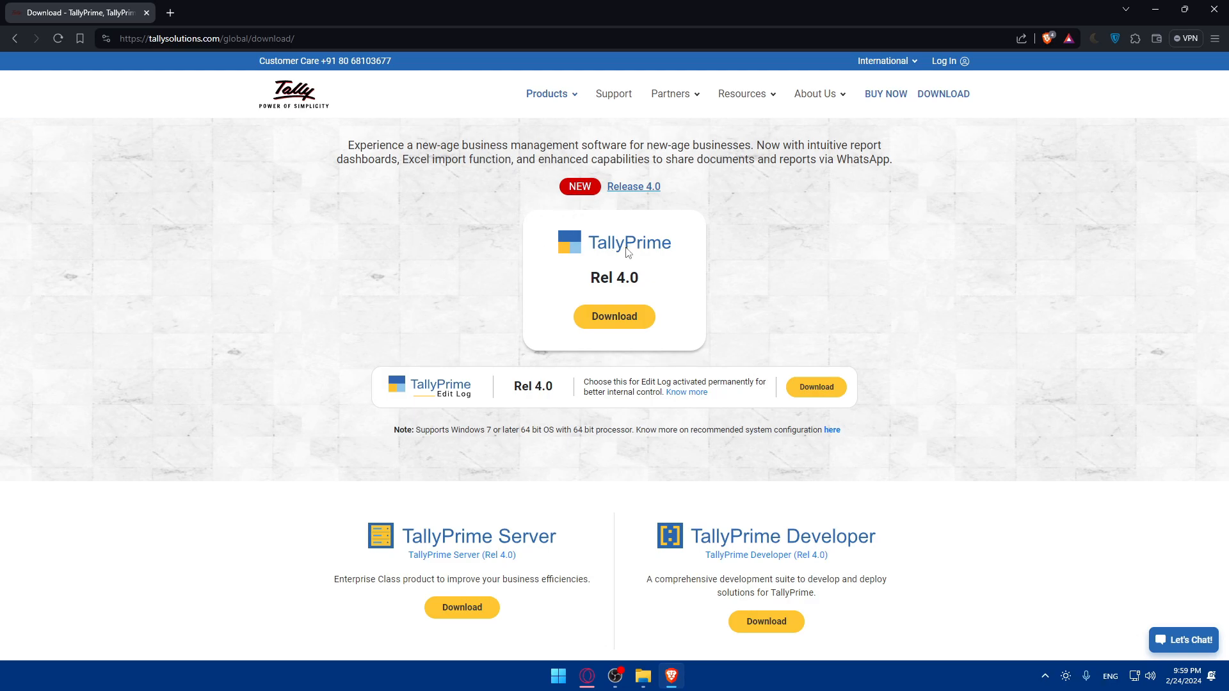
{"action": "mouse_move", "coordinate": [901, 184]}
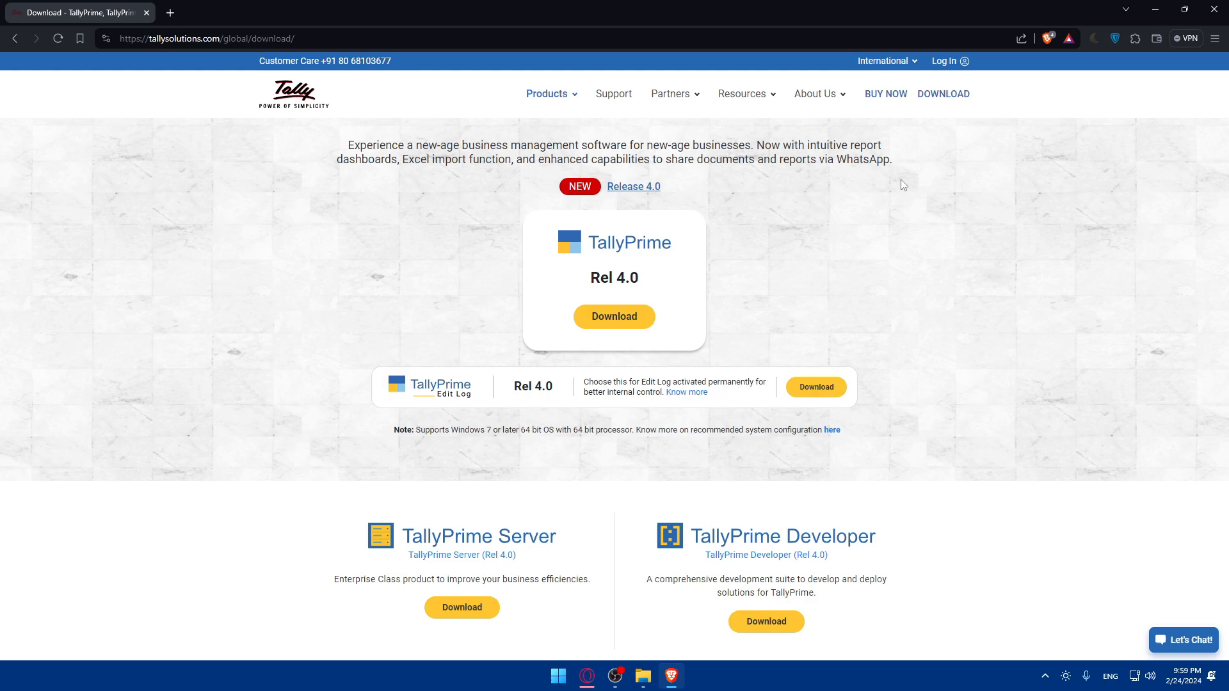
{"action": "left_click", "coordinate": [885, 94]}
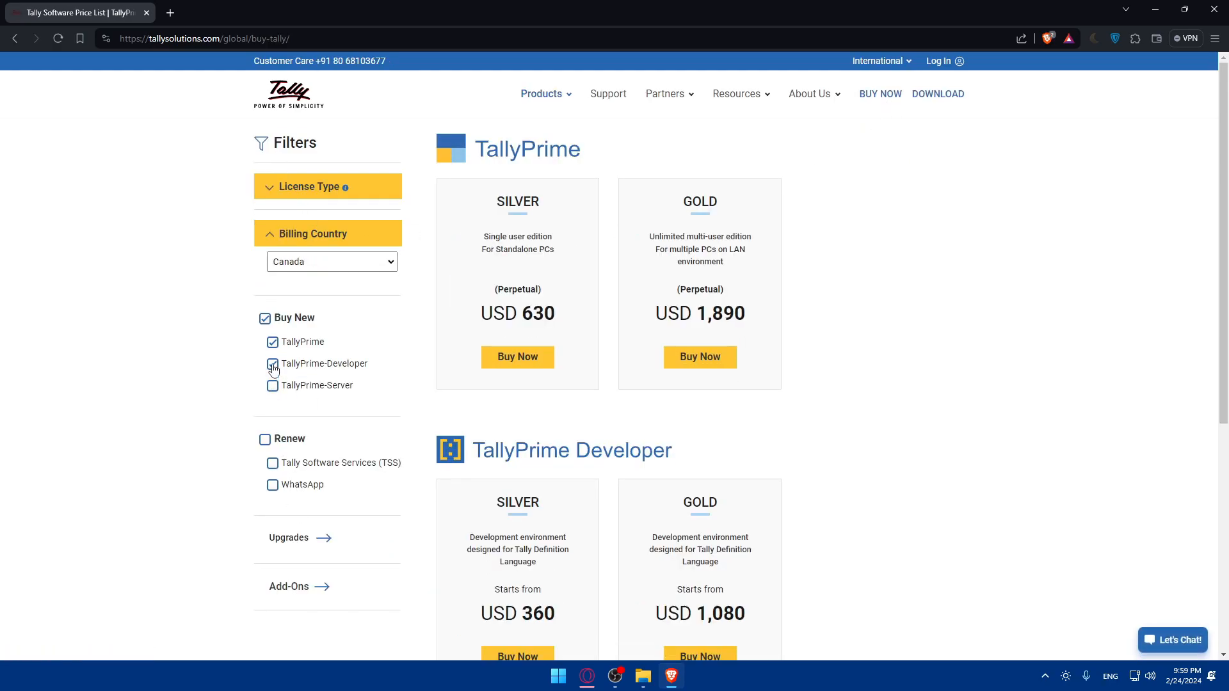
{"action": "left_click", "coordinate": [271, 364]}
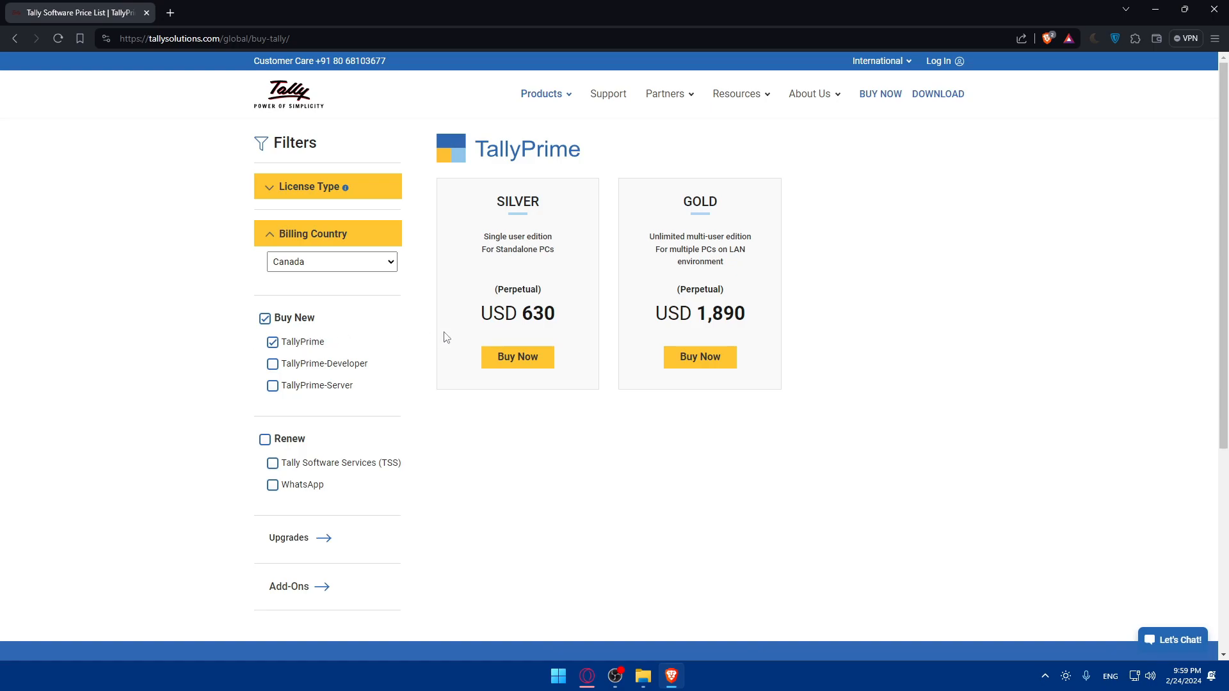
{"action": "mouse_move", "coordinate": [507, 276]}
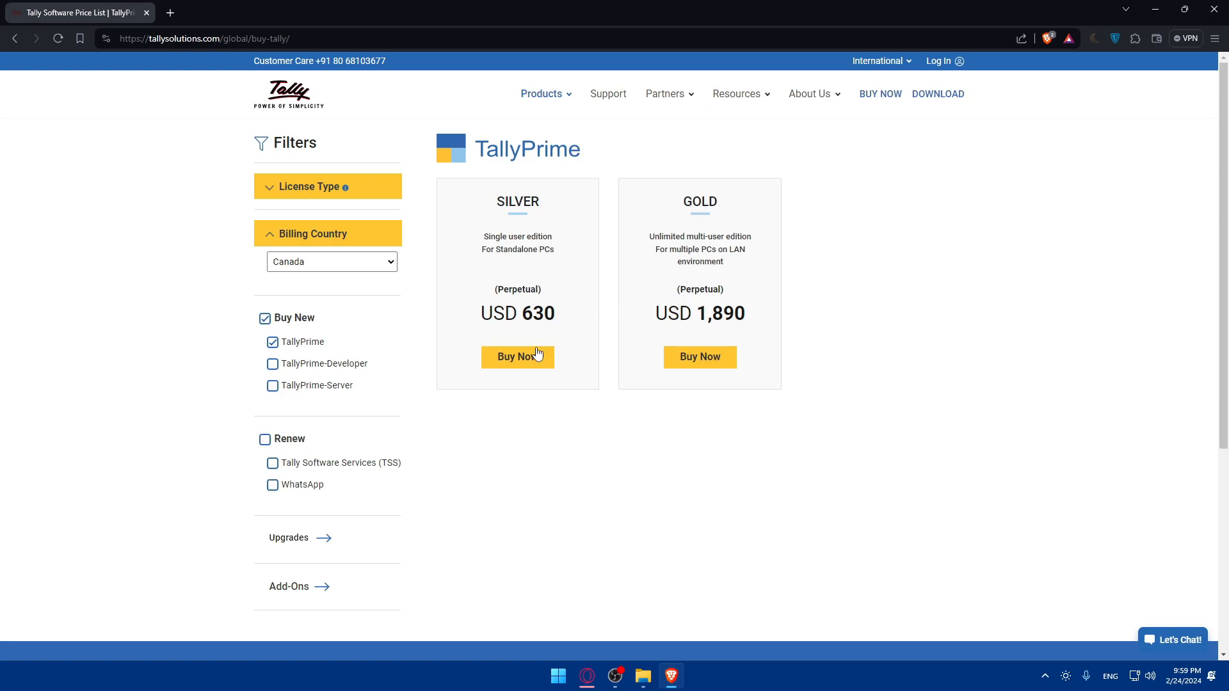
{"action": "left_click", "coordinate": [517, 357]}
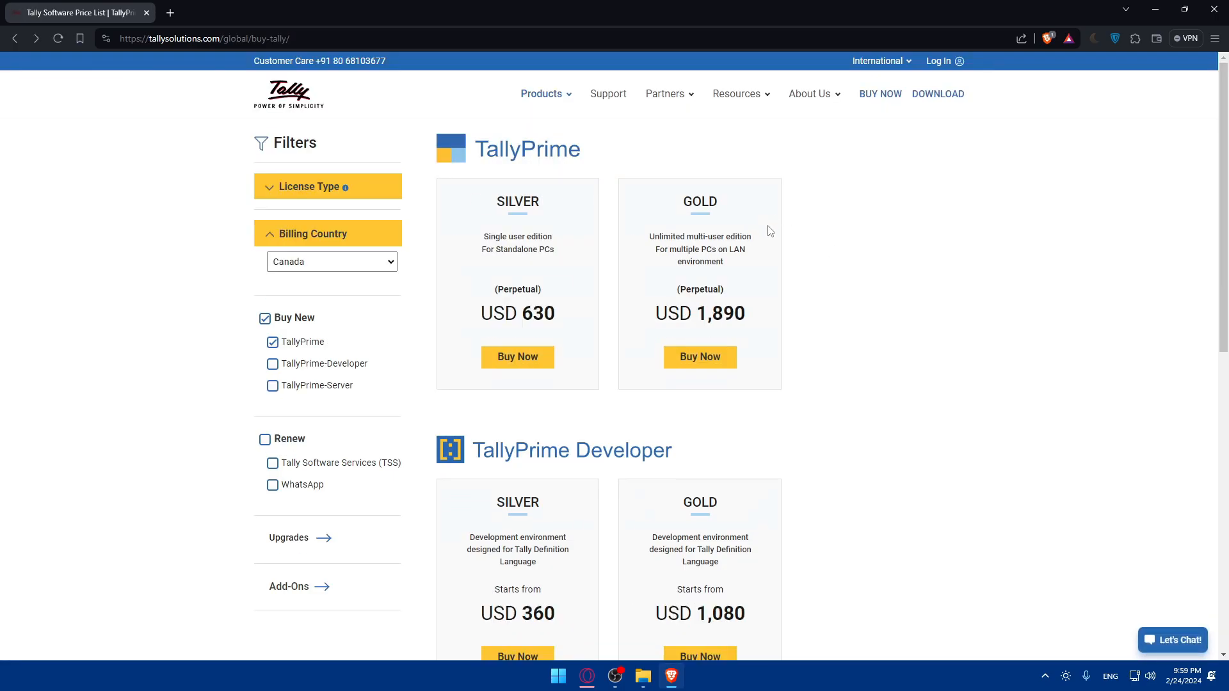
{"action": "left_click", "coordinate": [943, 93]}
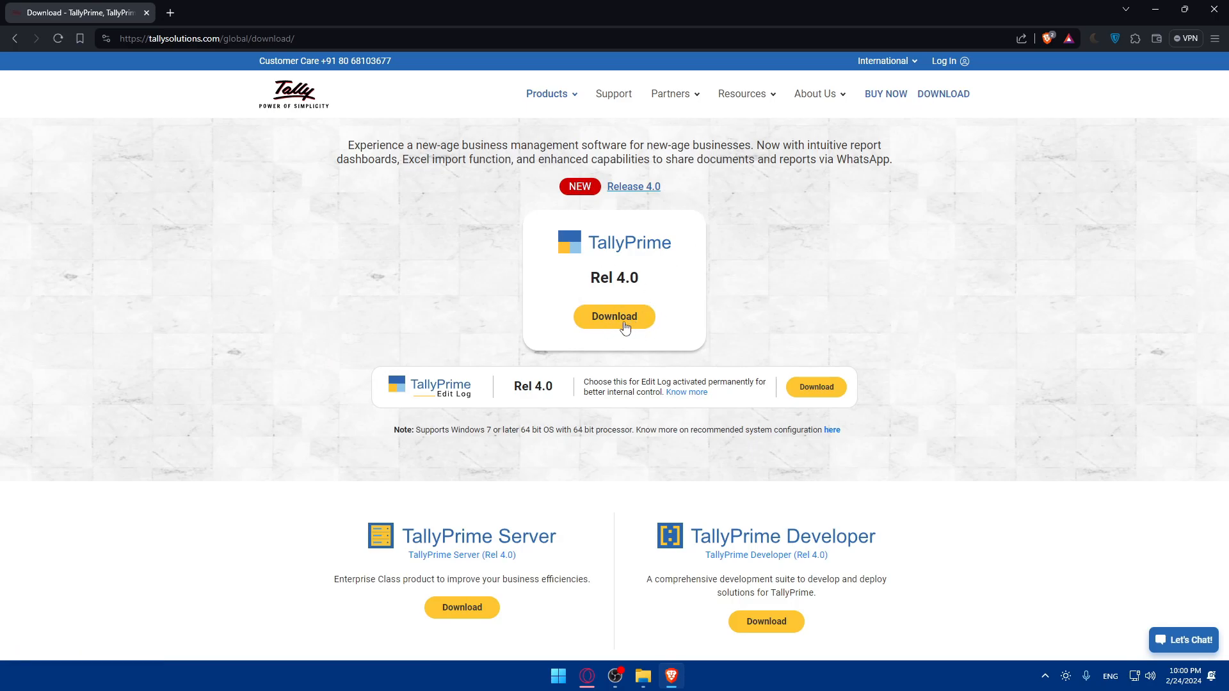
{"action": "mouse_move", "coordinate": [647, 334]}
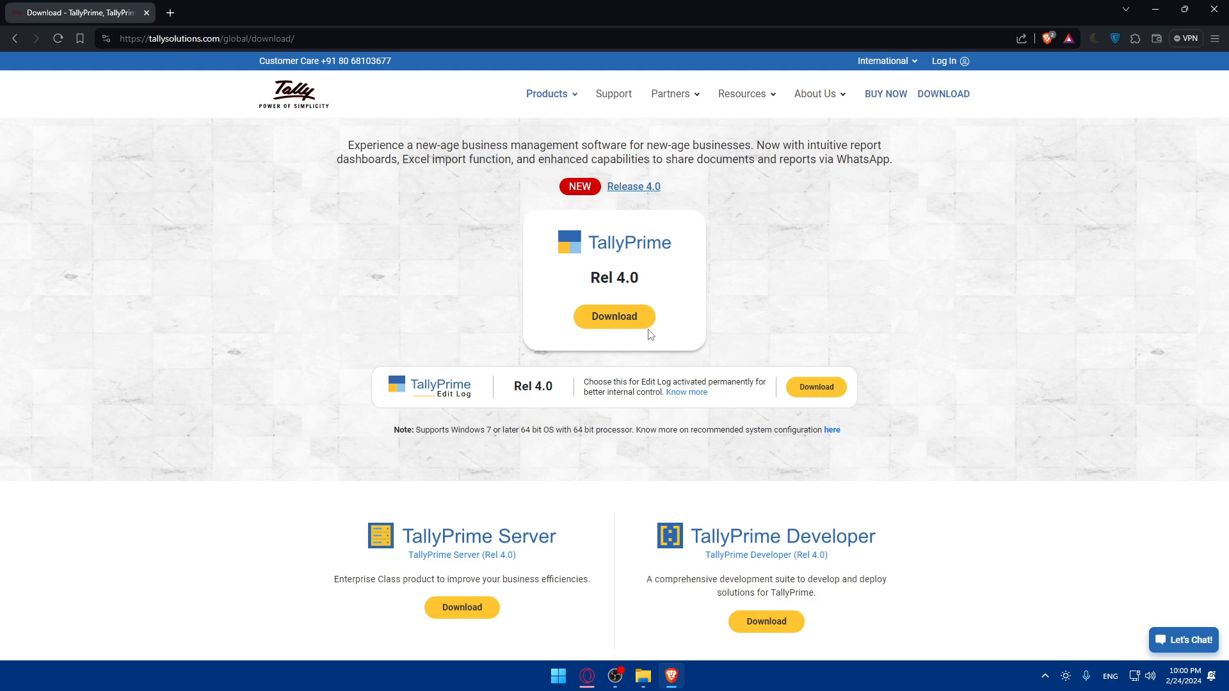
{"action": "mouse_move", "coordinate": [637, 333]}
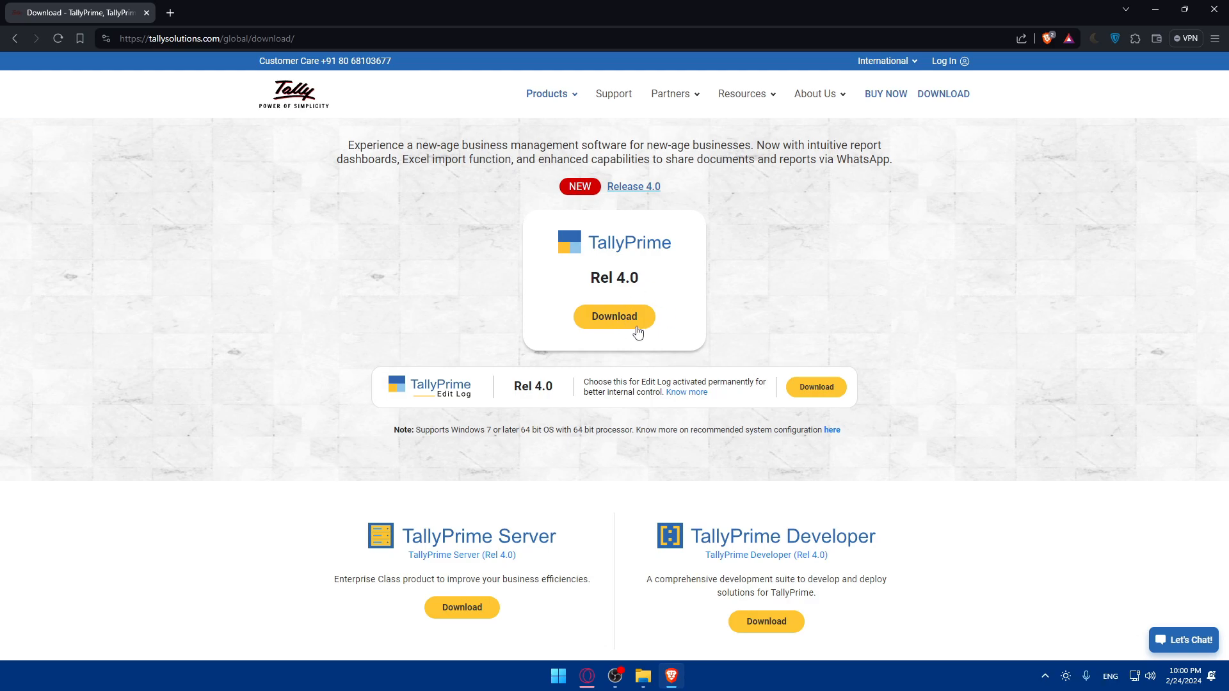
{"action": "mouse_move", "coordinate": [580, 347]}
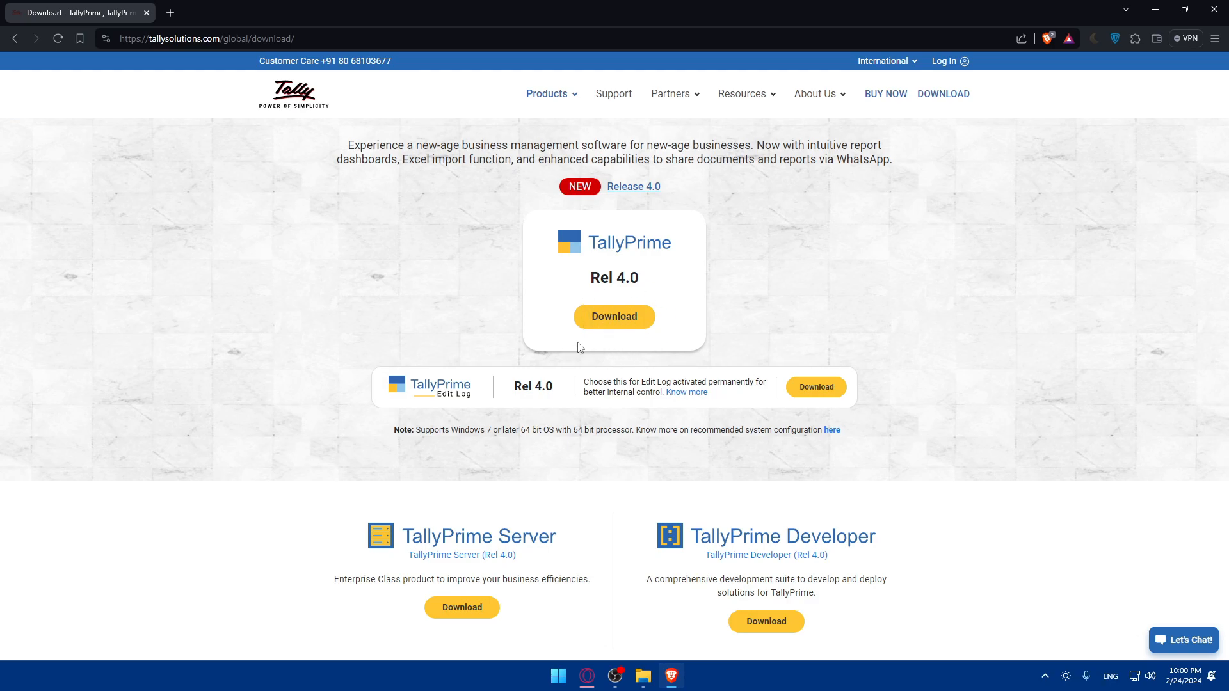
{"action": "mouse_move", "coordinate": [591, 353]}
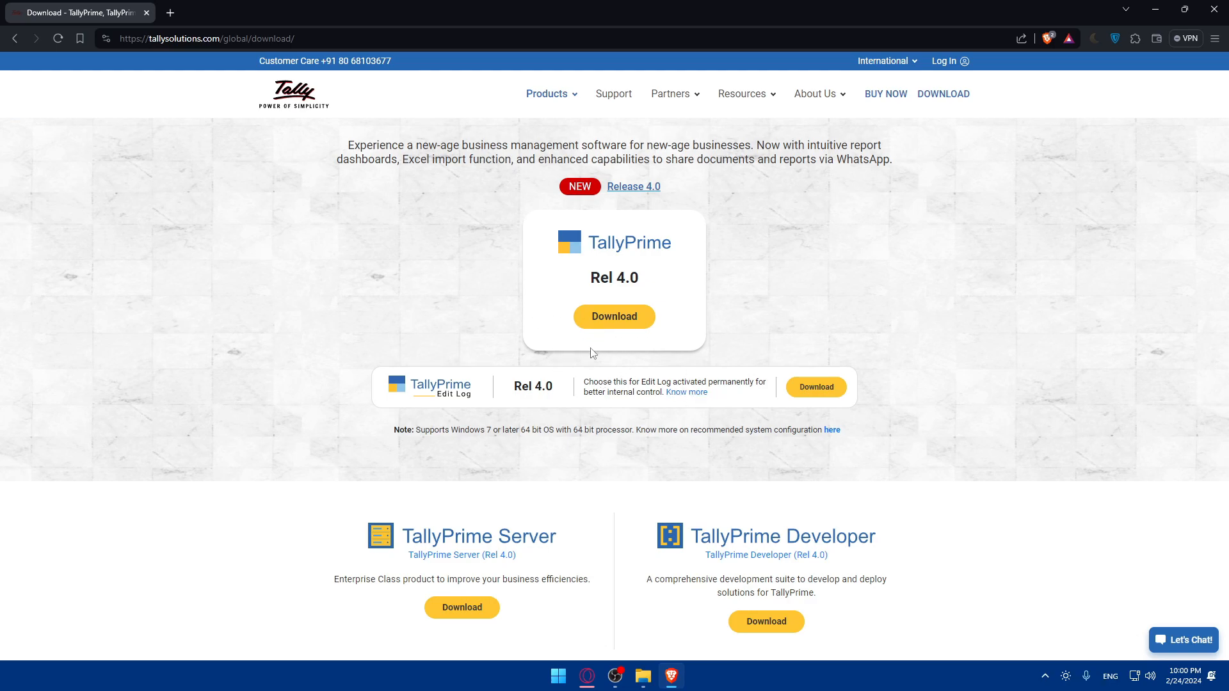
{"action": "mouse_move", "coordinate": [539, 304]}
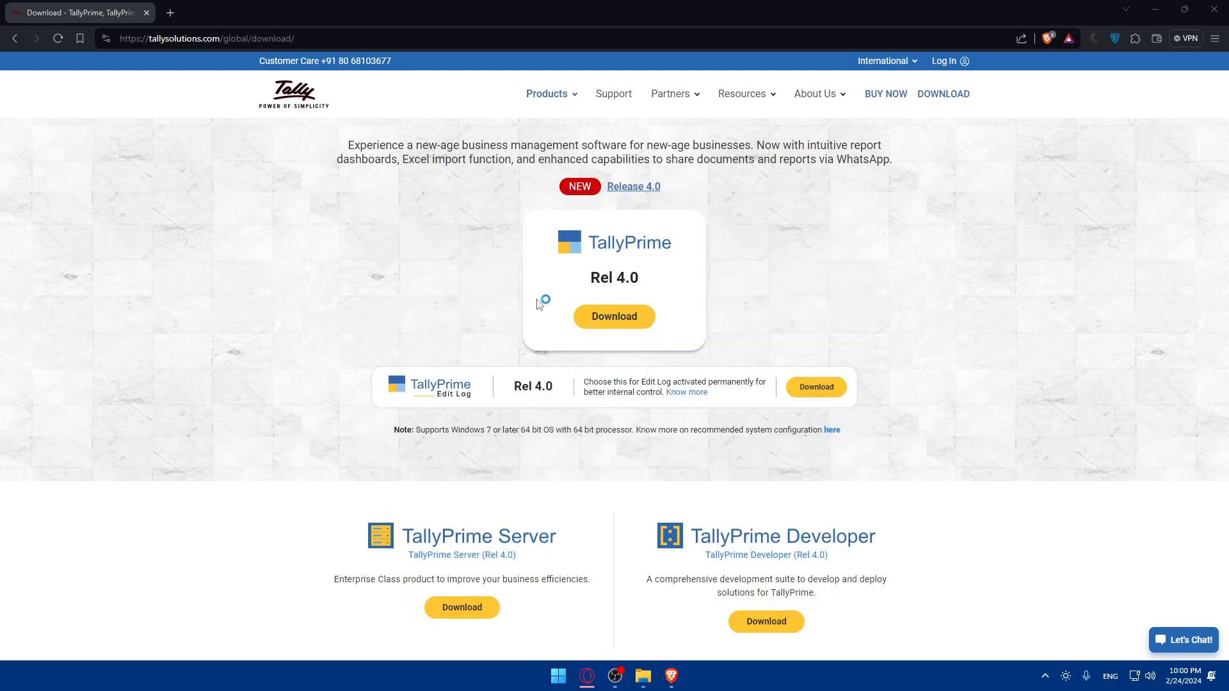
Close the TallyPrime Rel 4.0 download tab, leaving a blank browser tab.
{"action": "left_click", "coordinate": [169, 11]}
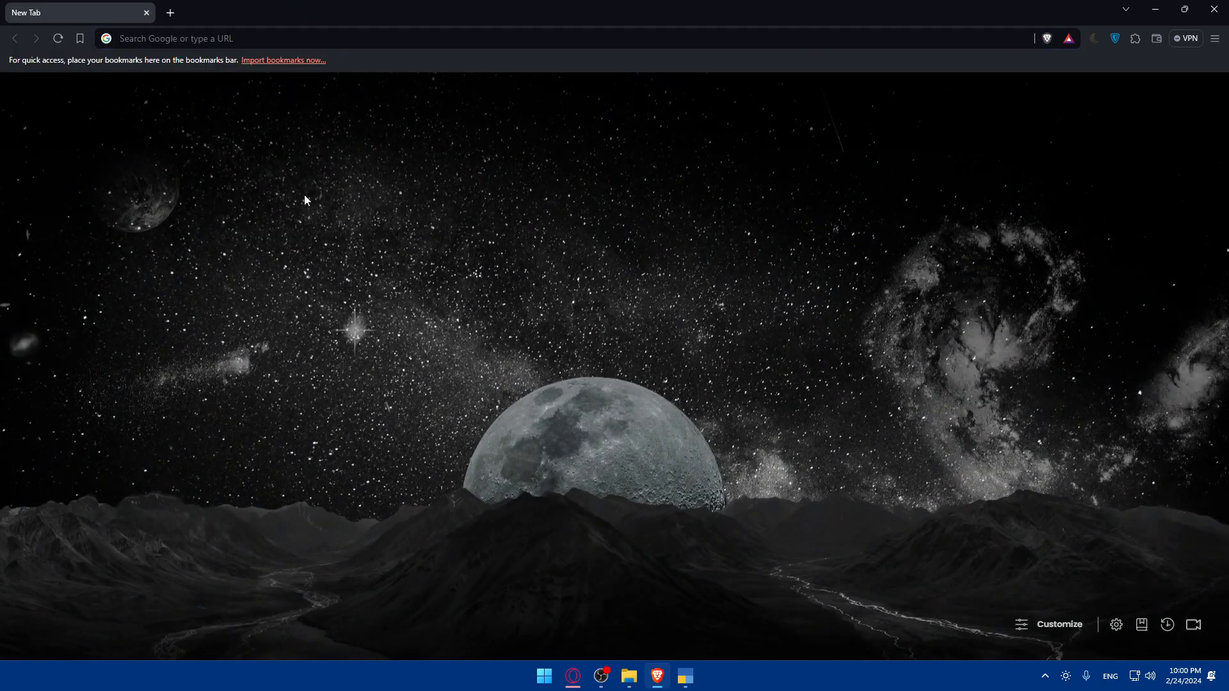
Start TallyPrime from the taskbar and choose 'Continue In Educational Mode' at the License dialog.
{"action": "left_click", "coordinate": [682, 676]}
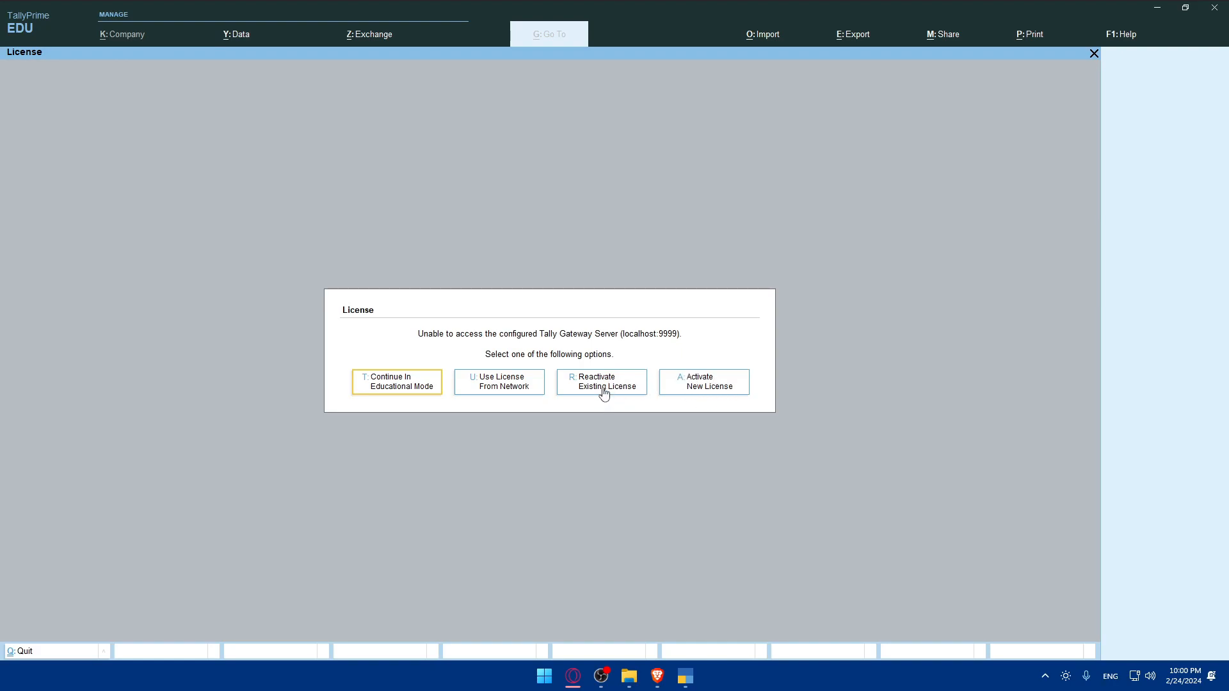
{"action": "mouse_move", "coordinate": [508, 395]}
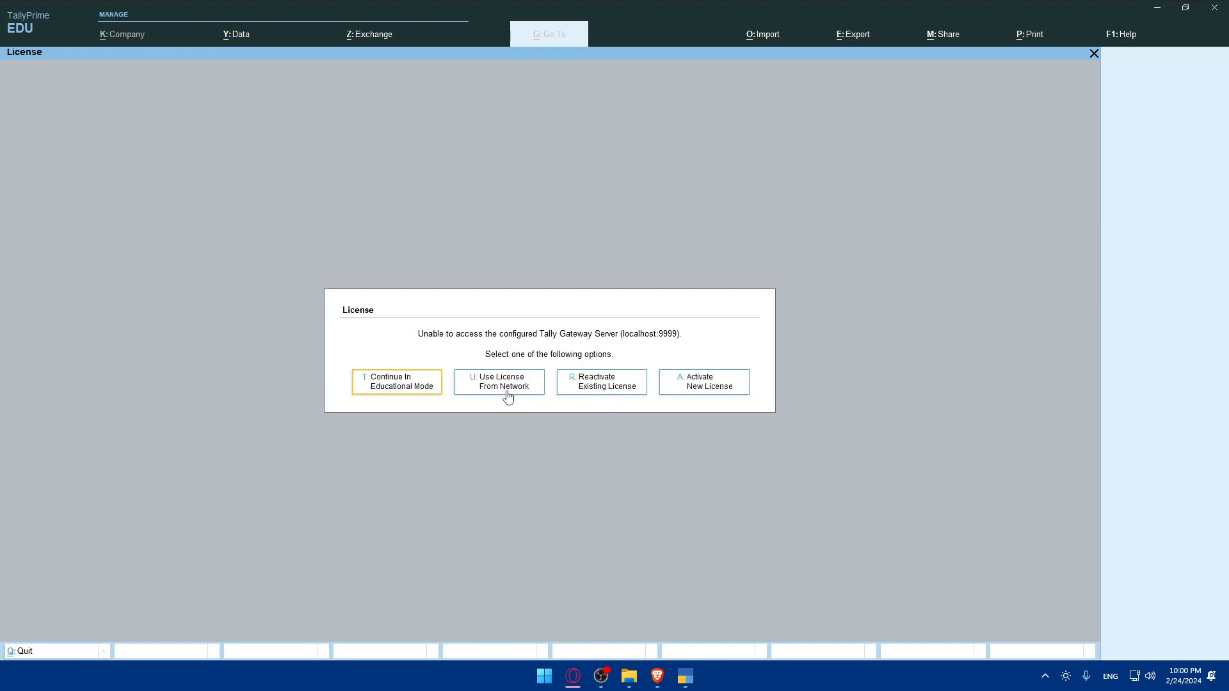
{"action": "mouse_move", "coordinate": [406, 384]}
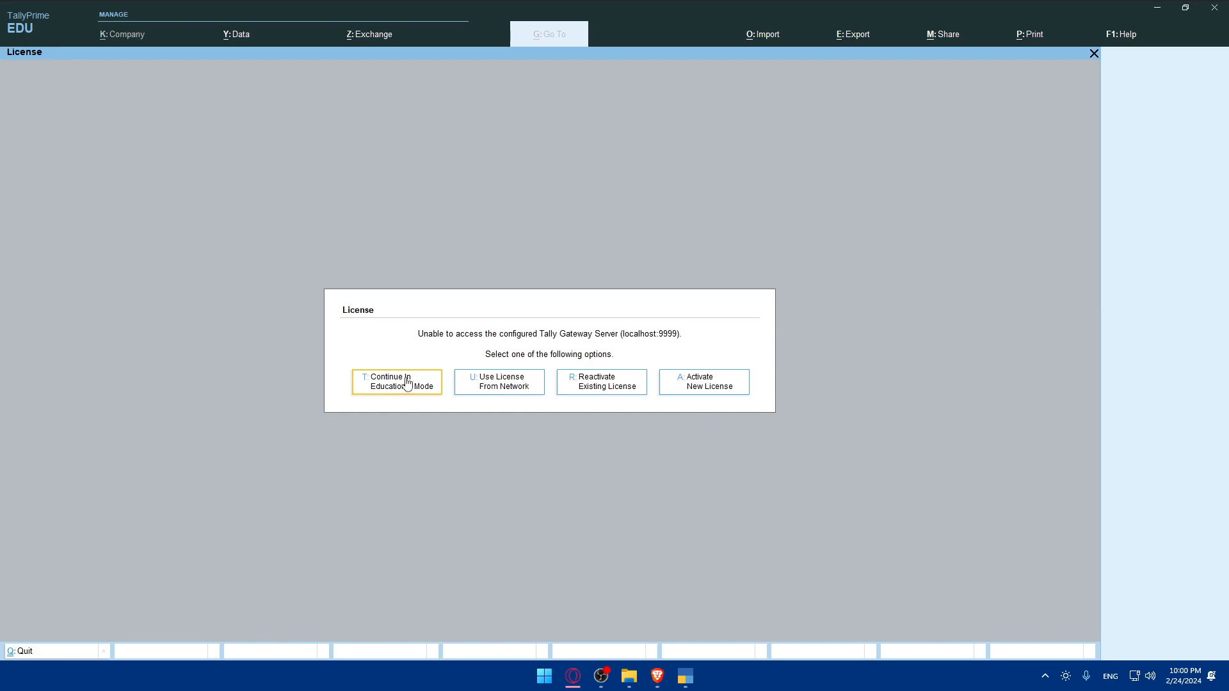
{"action": "left_click", "coordinate": [396, 382]}
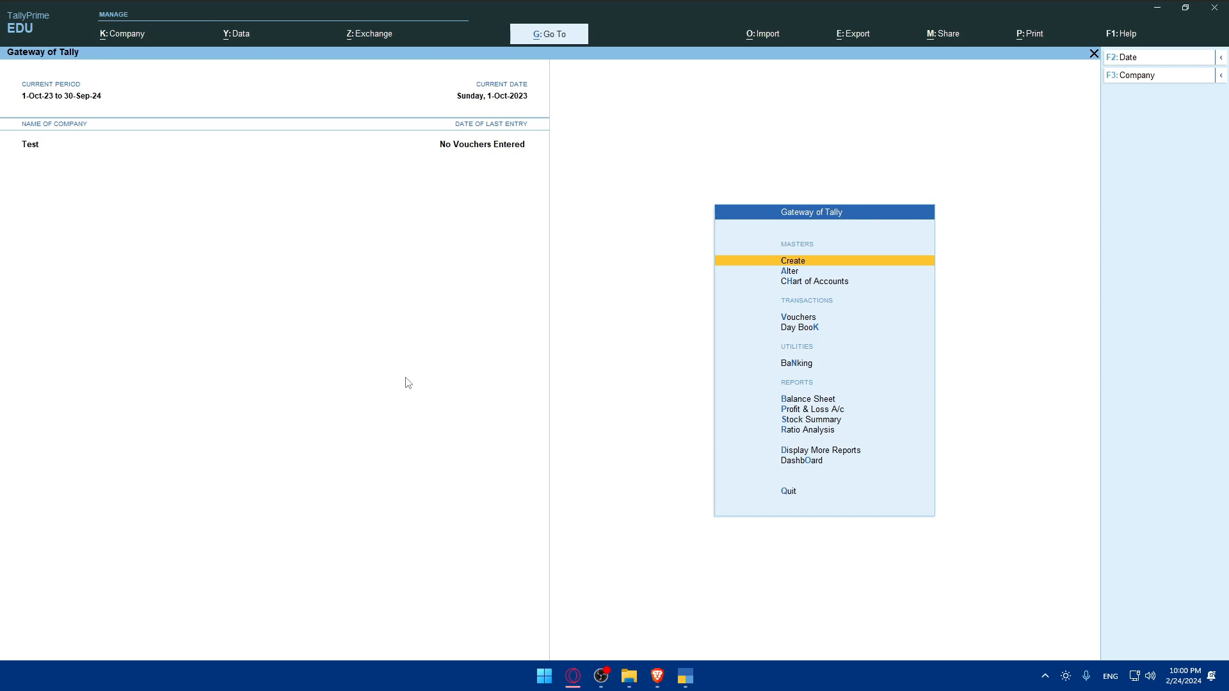
{"action": "mouse_move", "coordinate": [400, 310]}
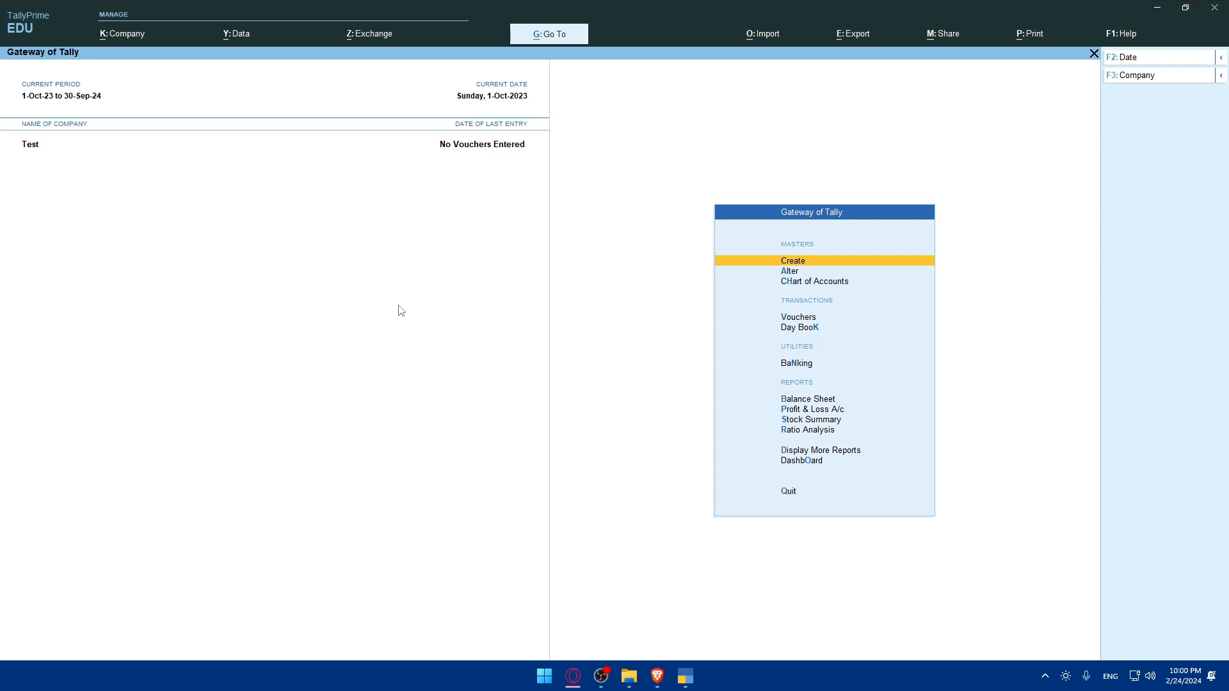
{"action": "mouse_move", "coordinate": [519, 299]}
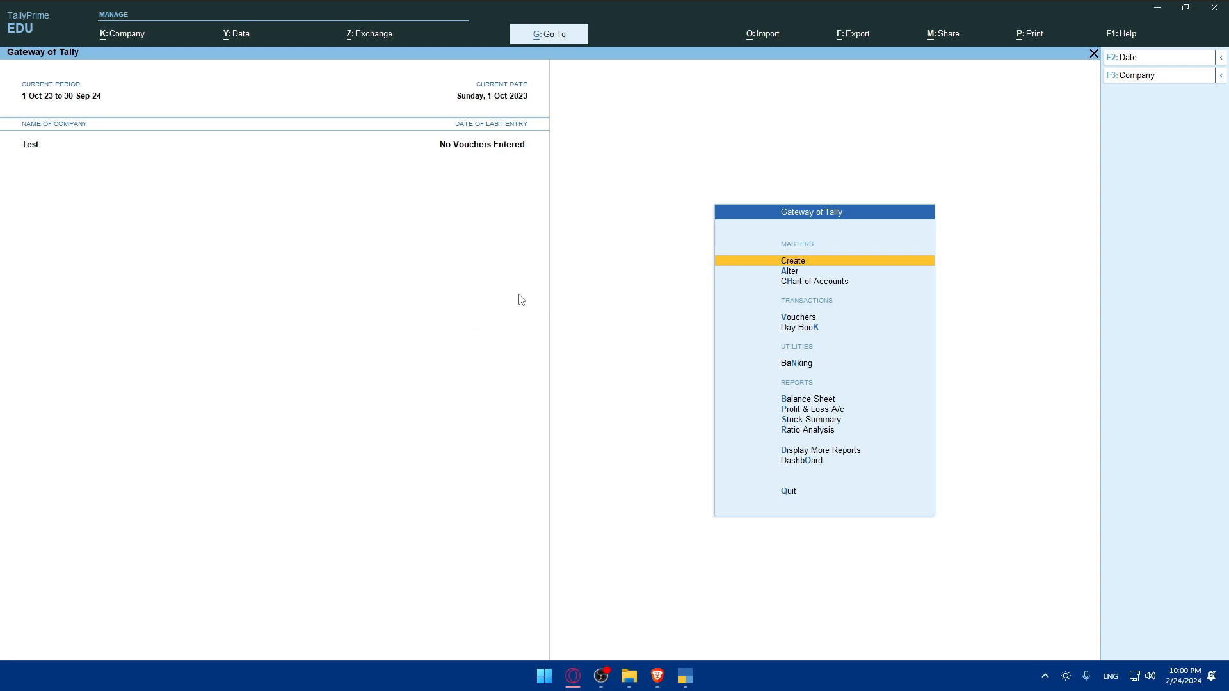
{"action": "mouse_move", "coordinate": [517, 300]}
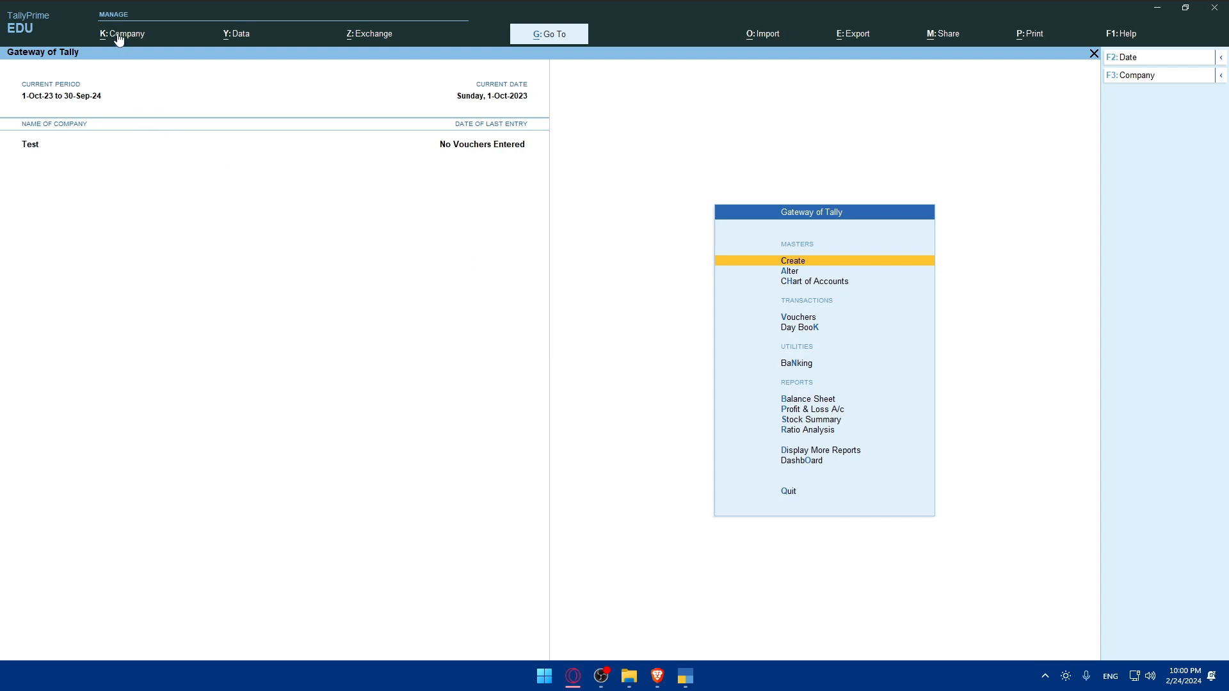
From K: Company choose Connect for 'Test', then dismiss the 'Cannot connect in Educational Mode' error.
{"action": "left_click", "coordinate": [121, 33]}
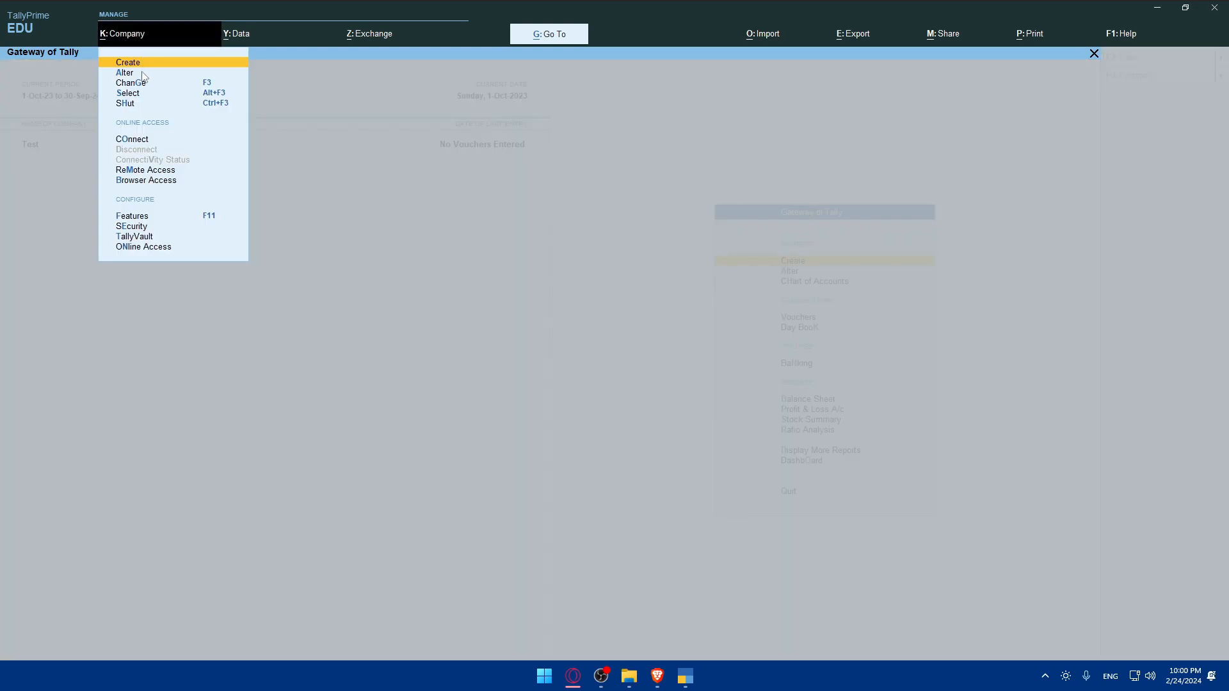
{"action": "left_click", "coordinate": [131, 138]}
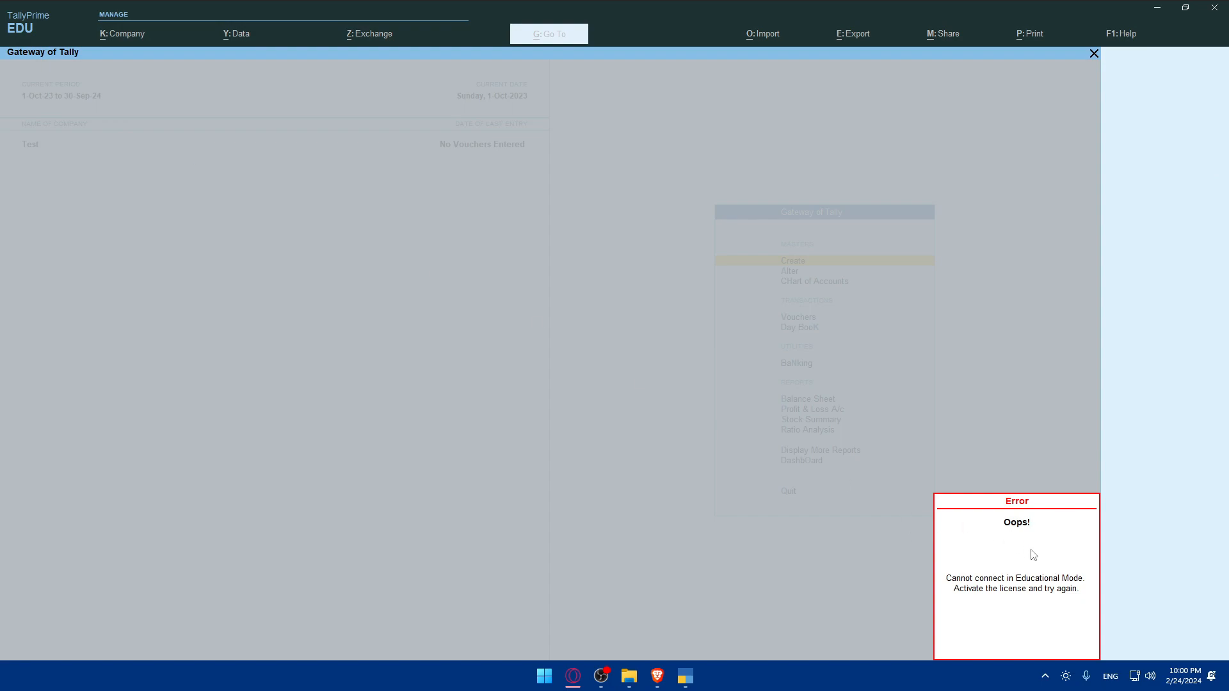
{"action": "left_click", "coordinate": [122, 34]}
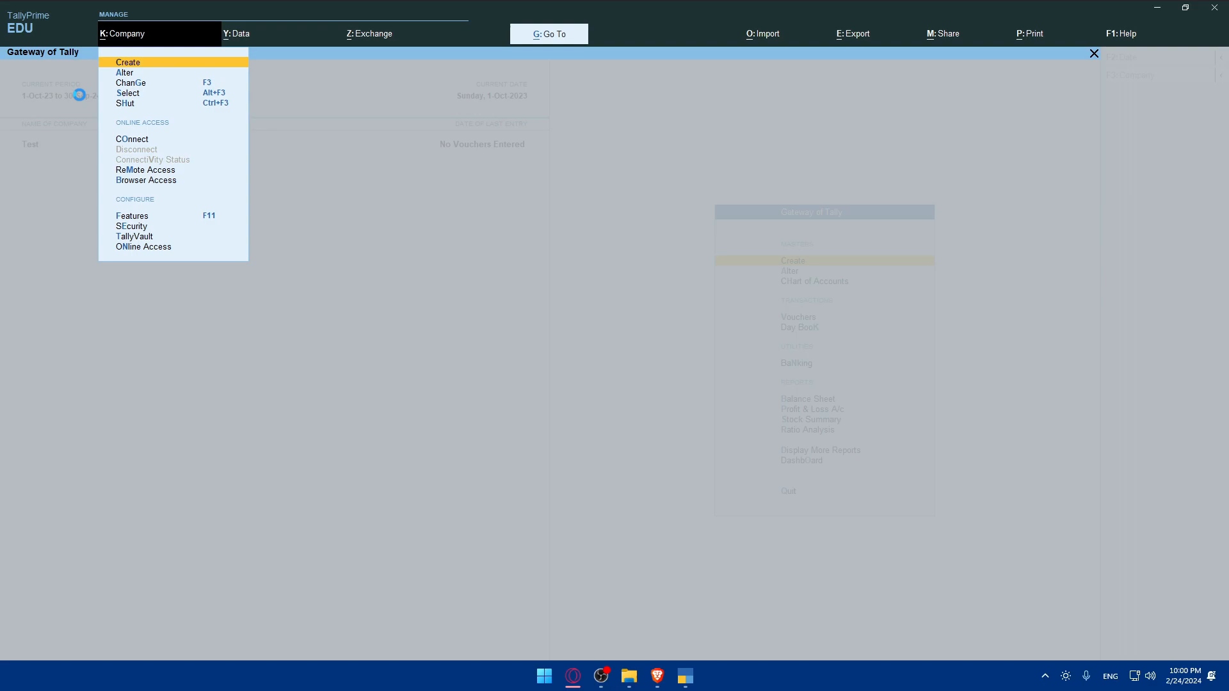
{"action": "left_click", "coordinate": [128, 62]}
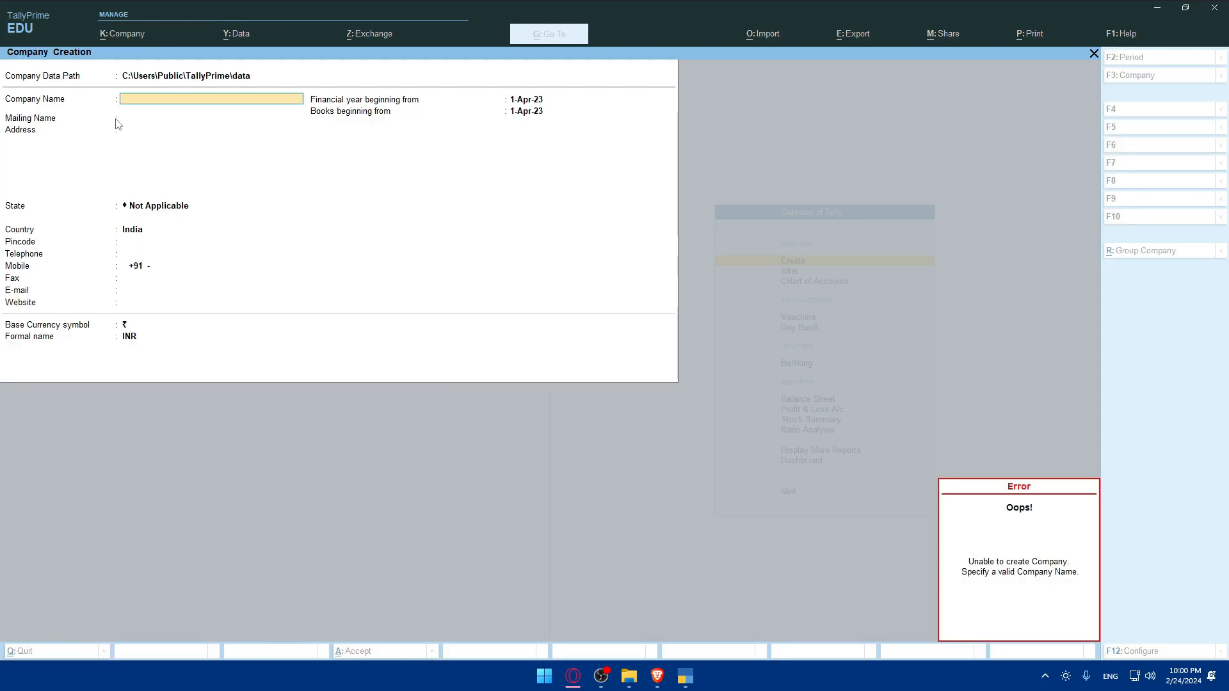
{"action": "type", "text": "0"}
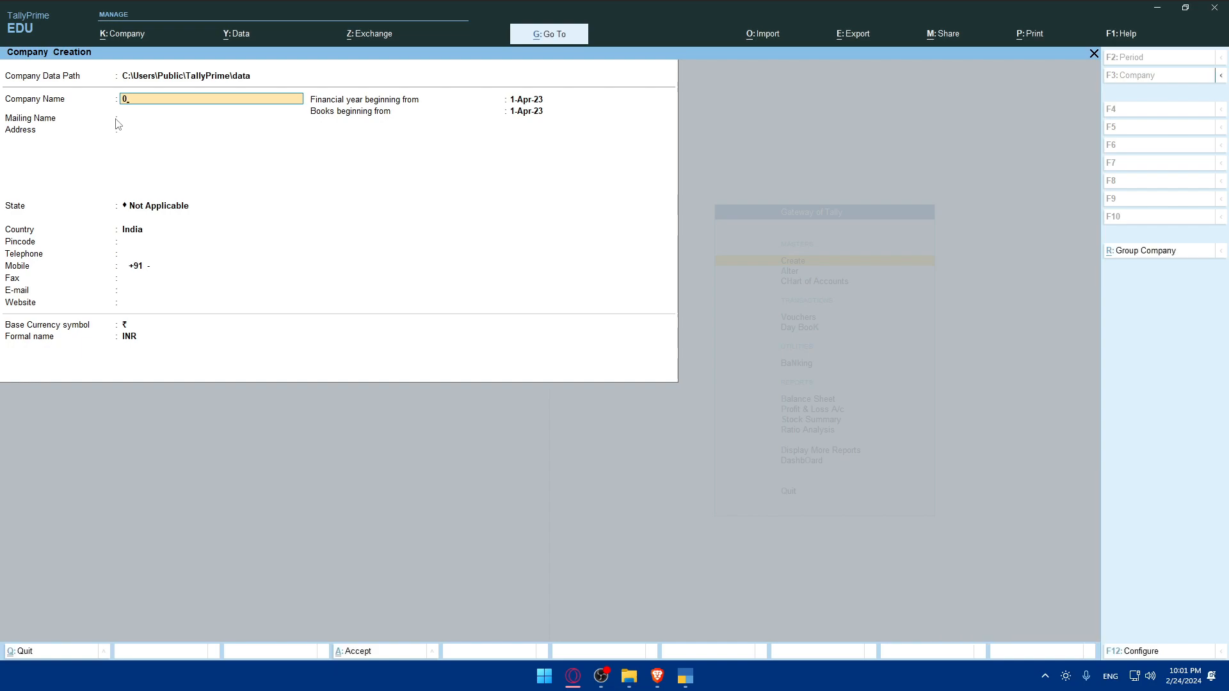
{"action": "key", "text": "Enter"}
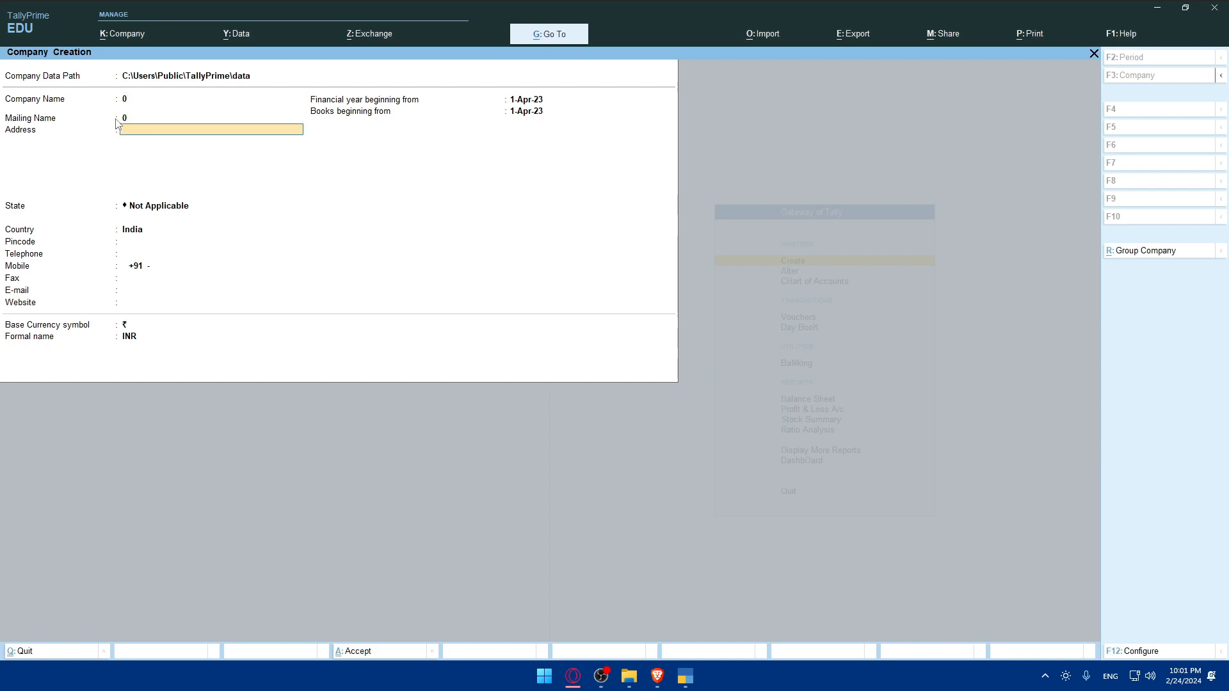
{"action": "left_click", "coordinate": [156, 229]}
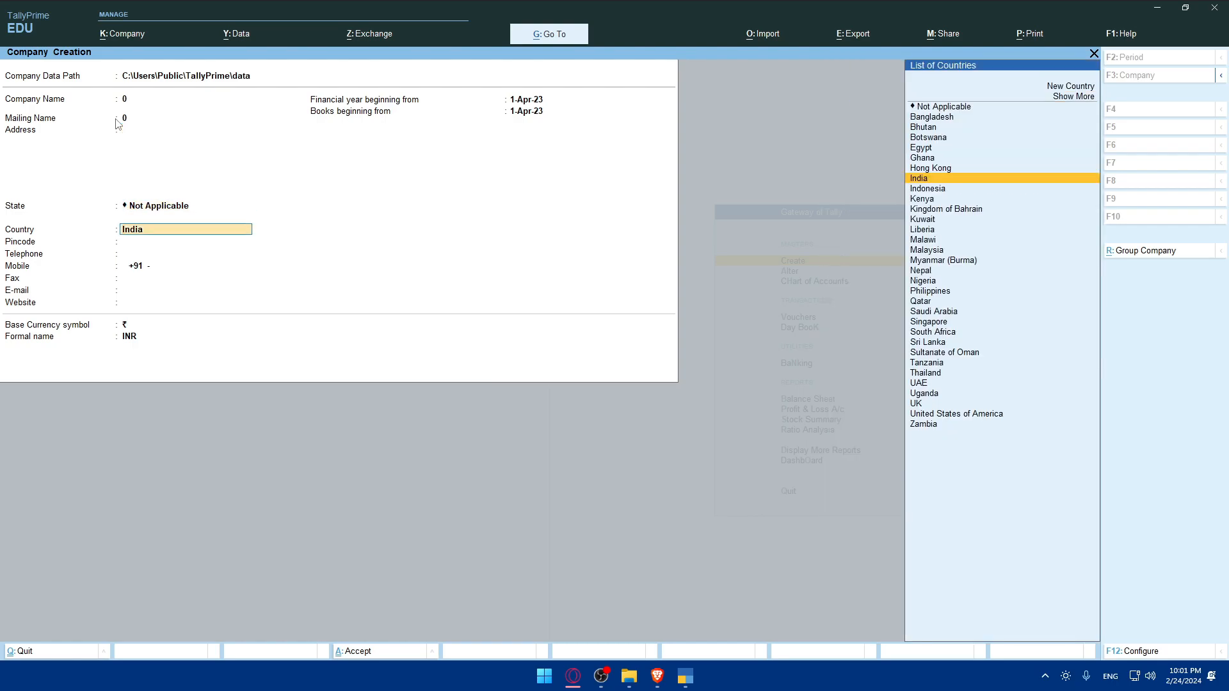
{"action": "left_click", "coordinate": [918, 177]}
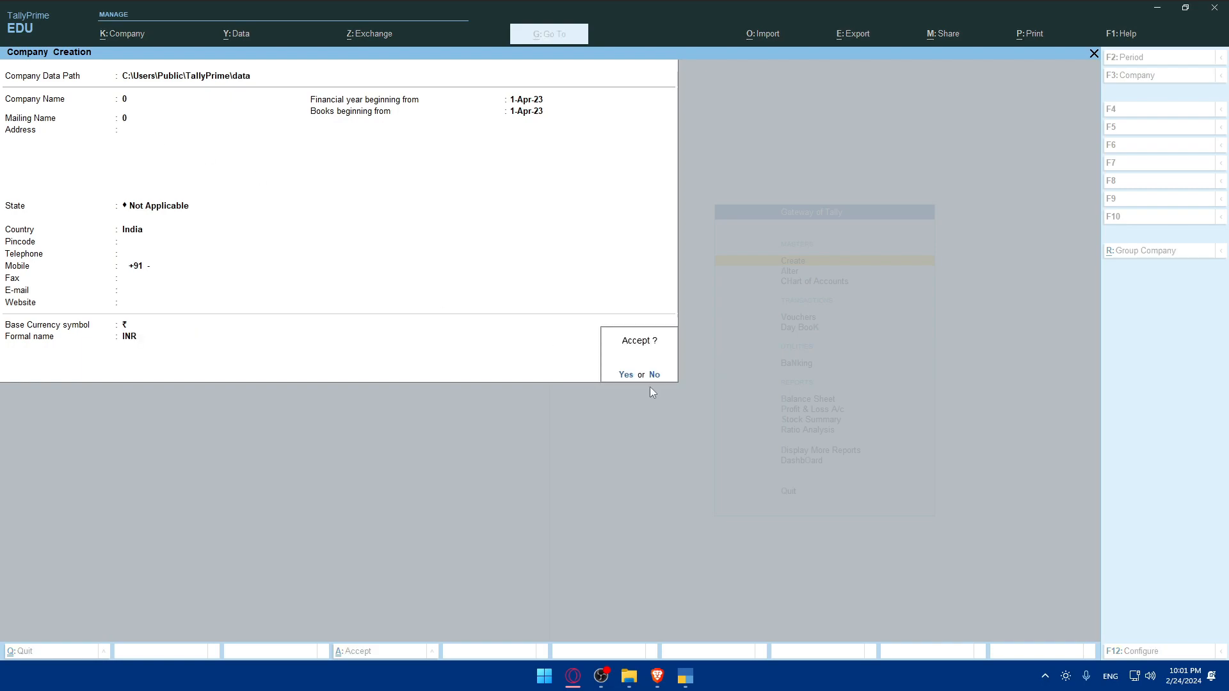
{"action": "left_click", "coordinate": [654, 375]}
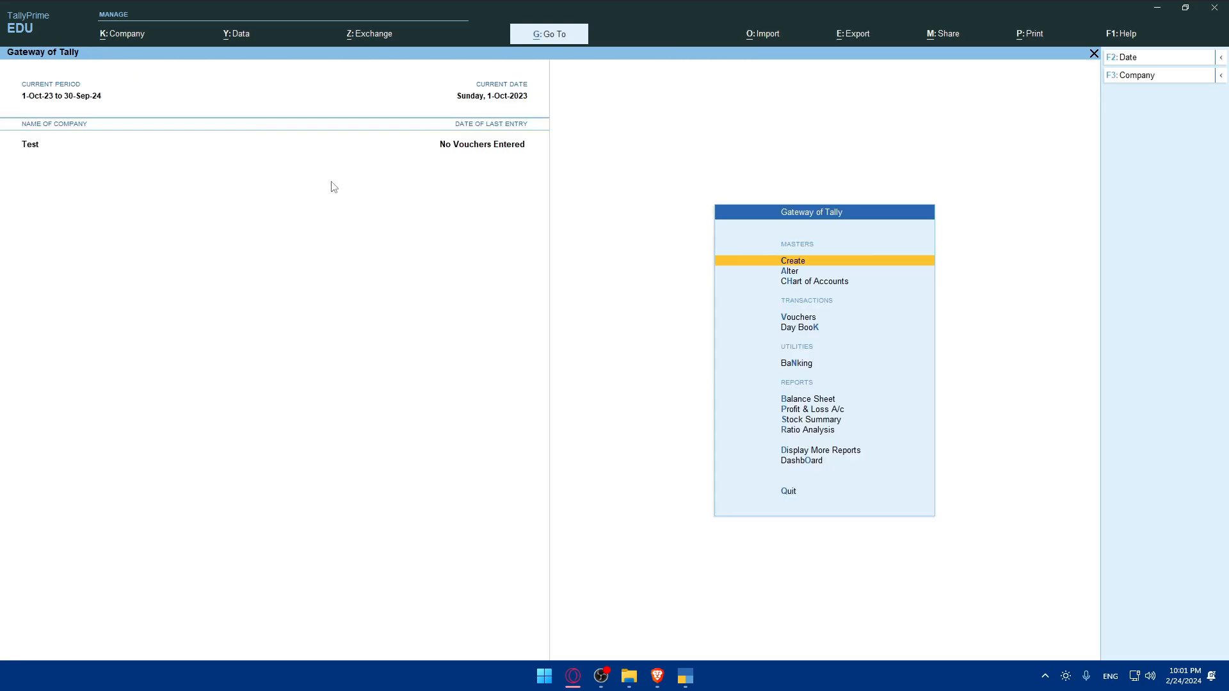
{"action": "mouse_move", "coordinate": [328, 189]}
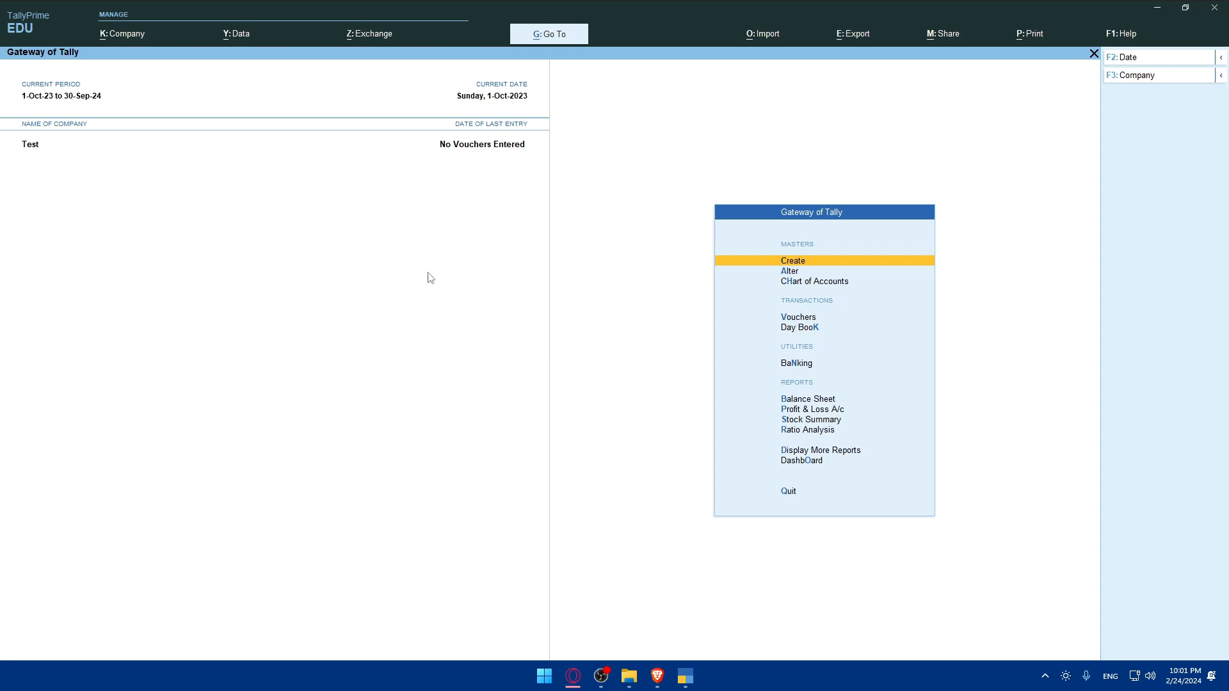
{"action": "mouse_move", "coordinate": [446, 210]}
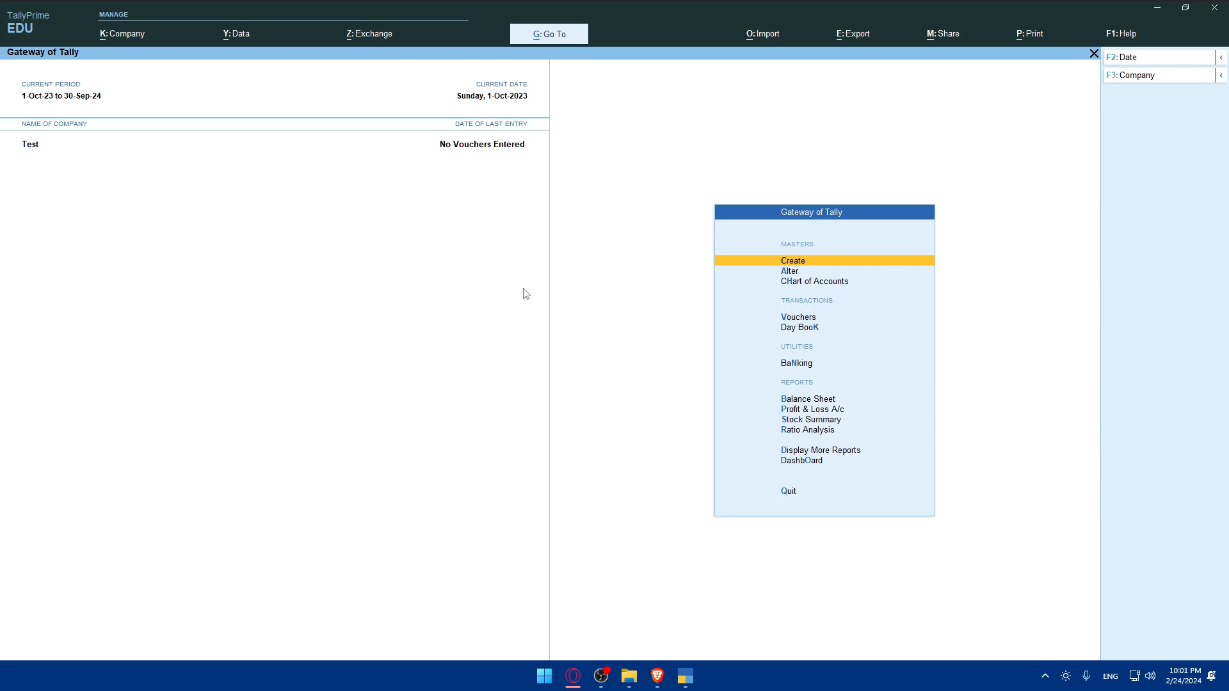
{"action": "mouse_move", "coordinate": [592, 280]}
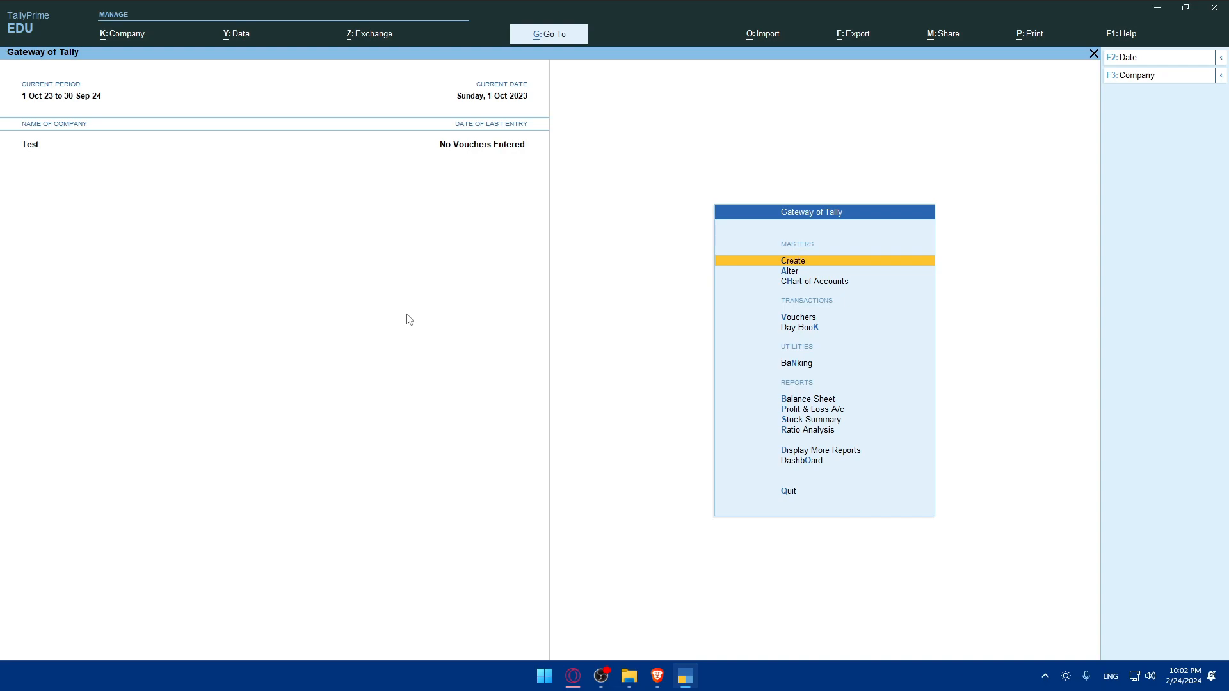
{"action": "mouse_move", "coordinate": [416, 300]}
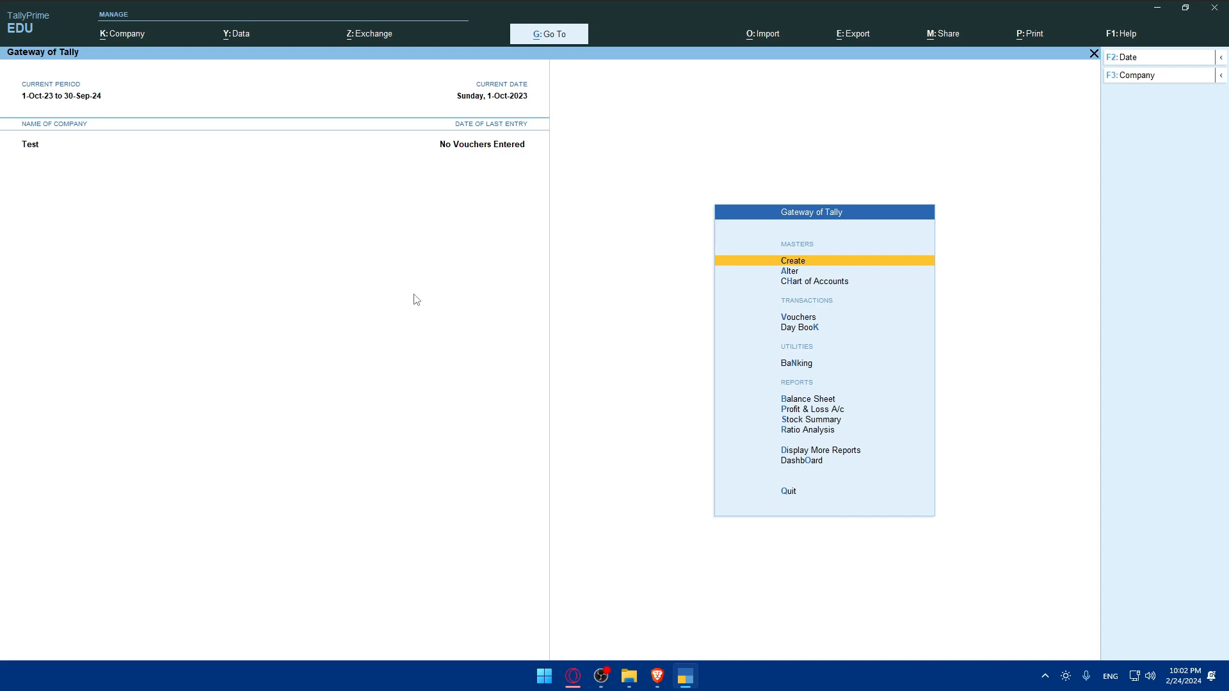
{"action": "mouse_move", "coordinate": [428, 298]}
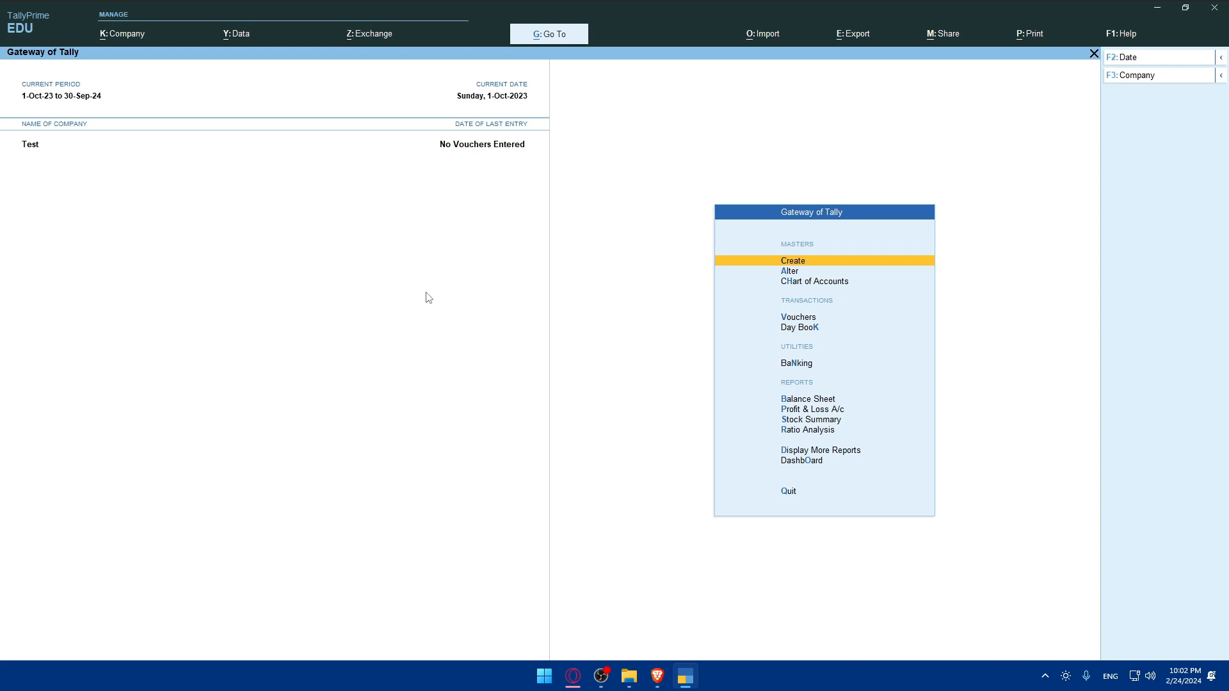
{"action": "mouse_move", "coordinate": [430, 300]}
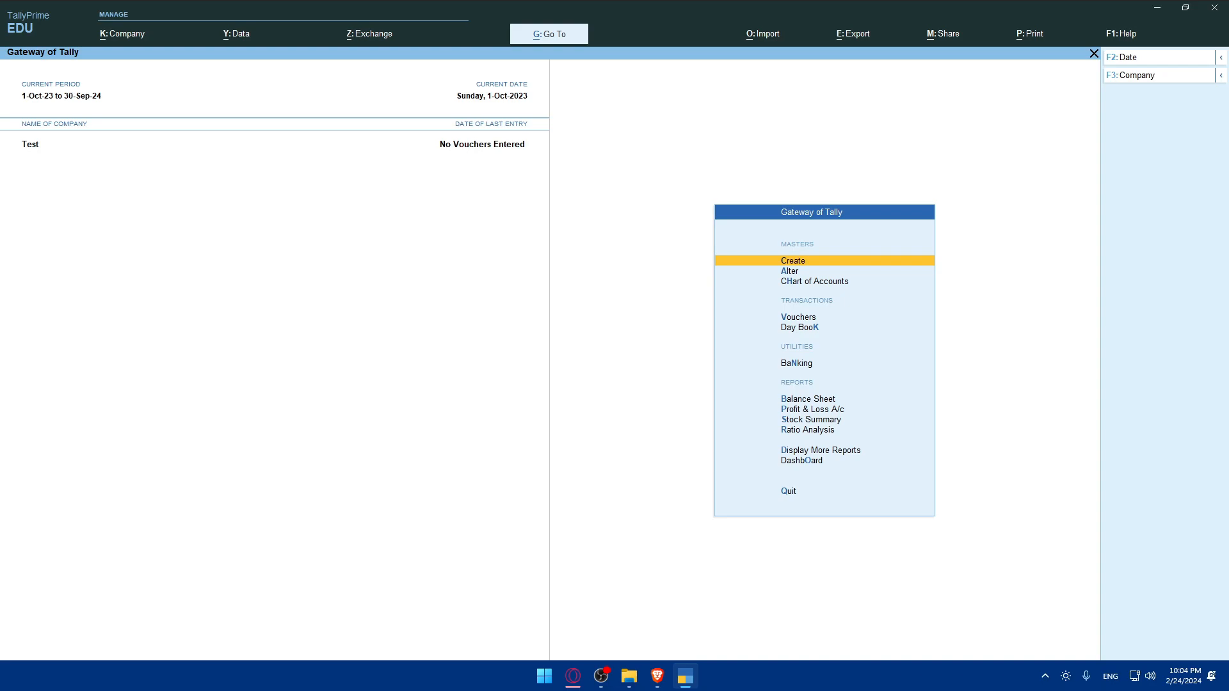
{"action": "mouse_move", "coordinate": [1026, 38]}
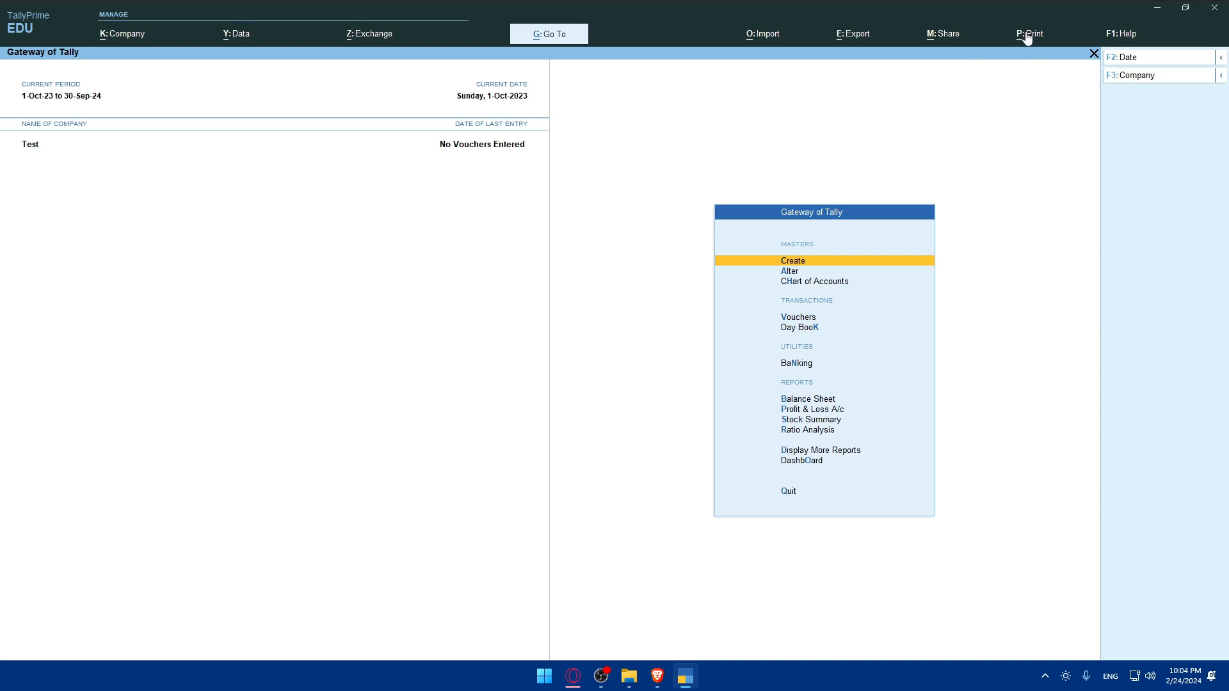
{"action": "left_click", "coordinate": [1031, 33]}
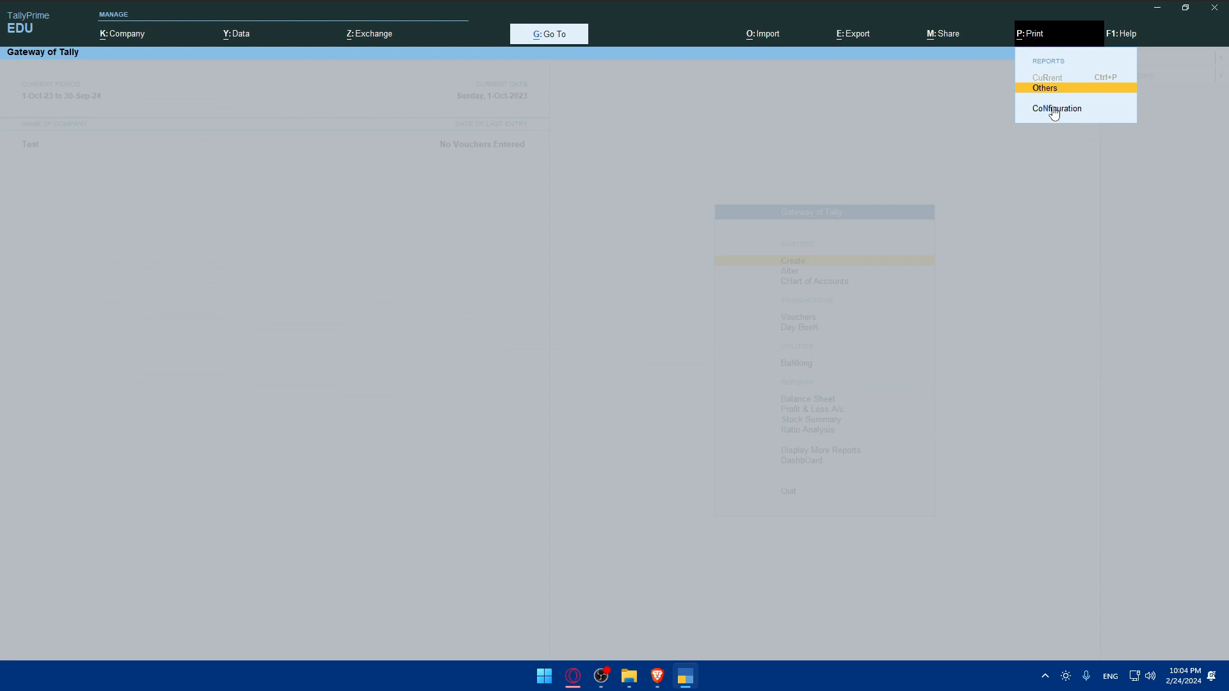
{"action": "left_click", "coordinate": [1055, 108]}
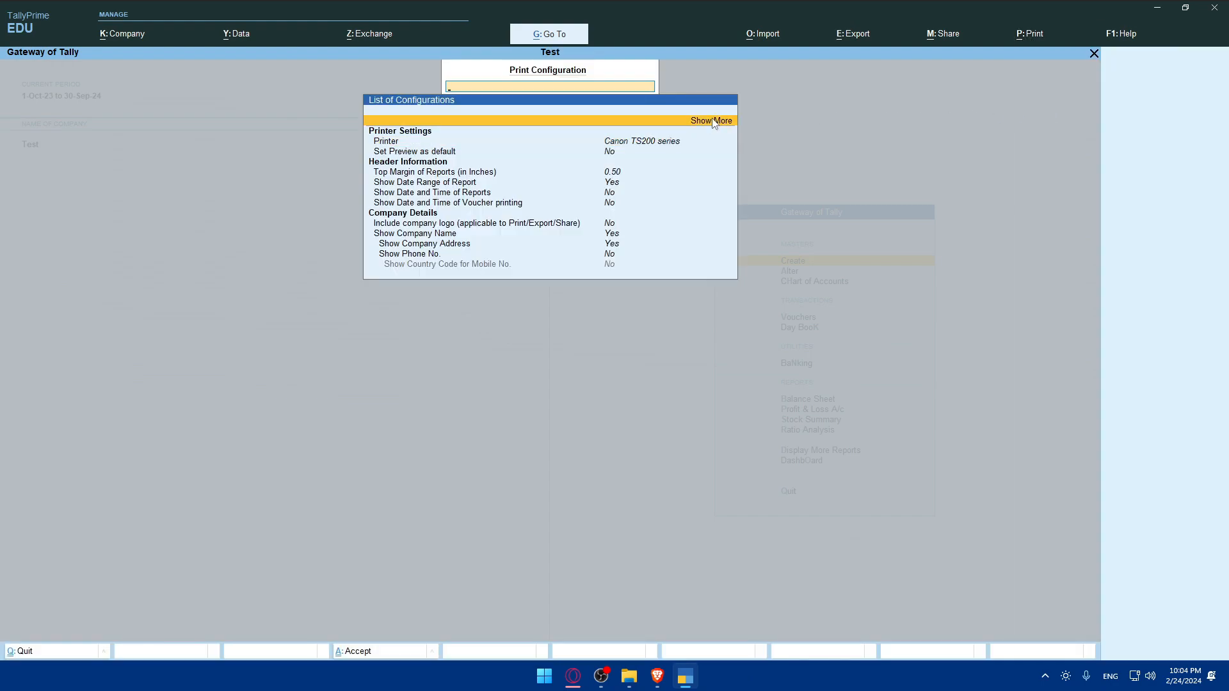
{"action": "left_click", "coordinate": [711, 120]}
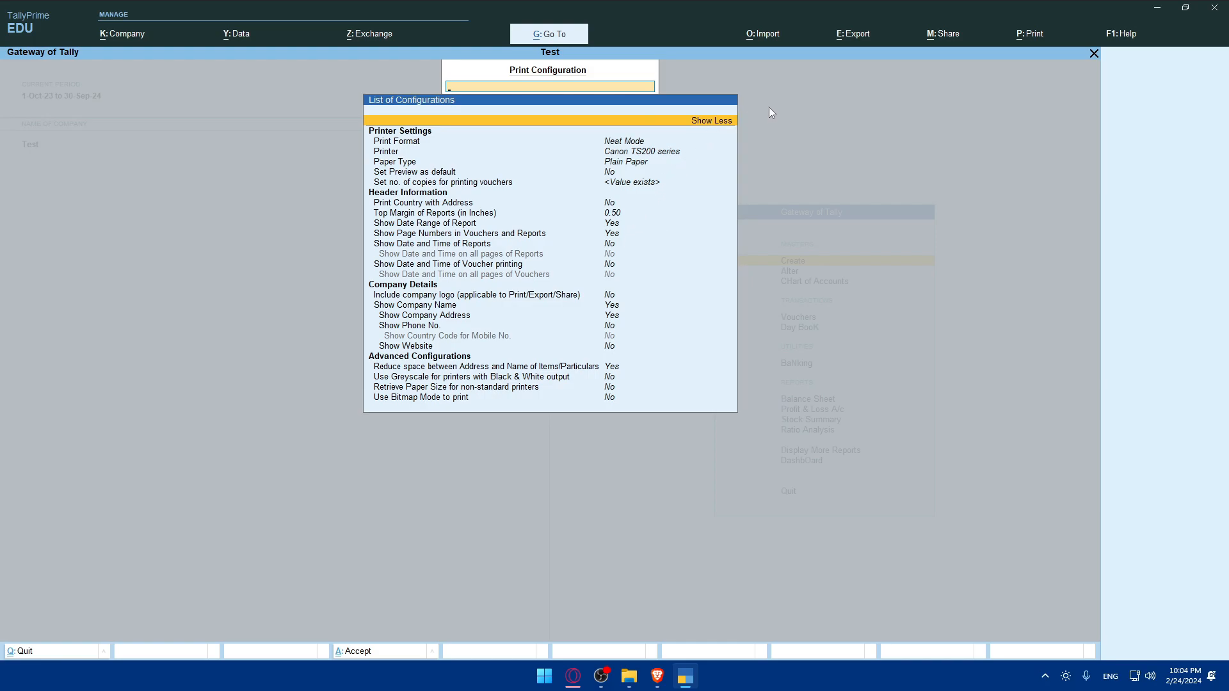
{"action": "mouse_move", "coordinate": [858, 113]}
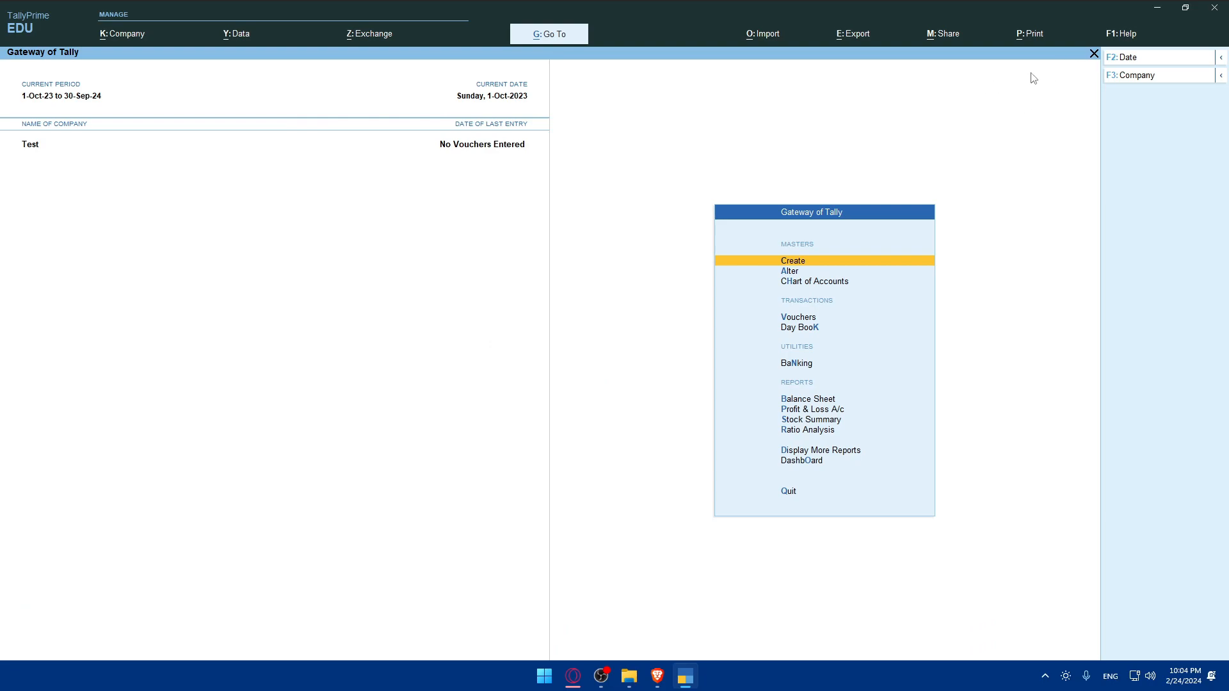
{"action": "left_click", "coordinate": [1092, 54]}
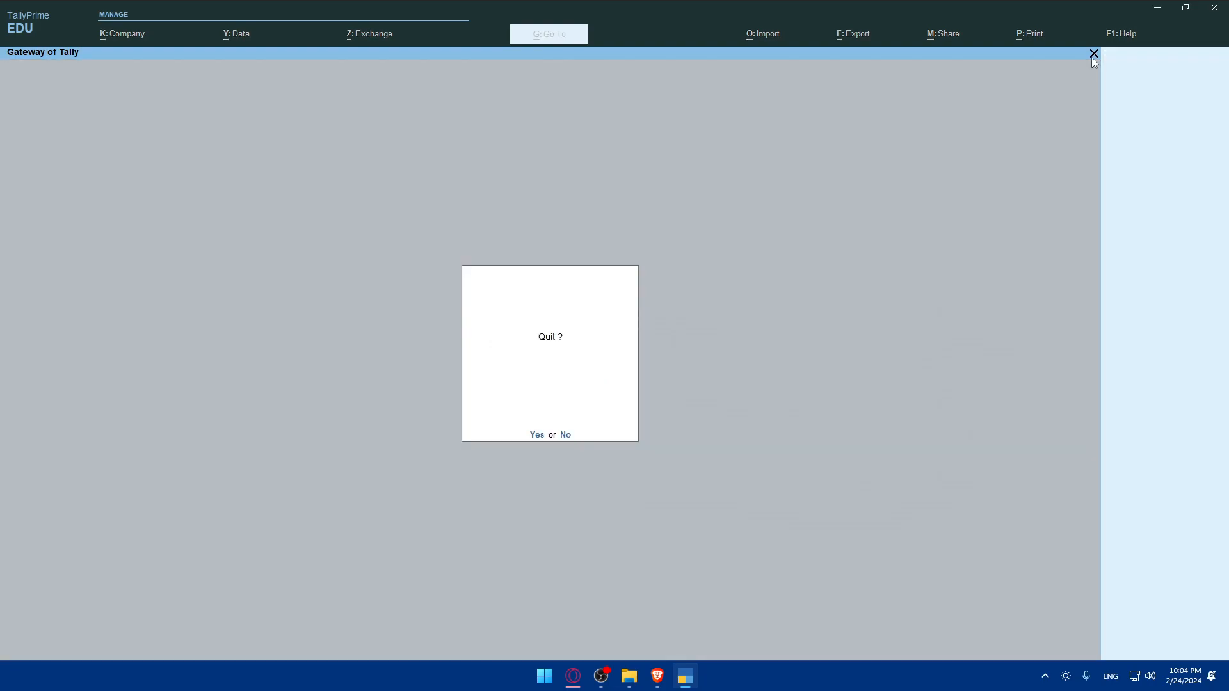
{"action": "left_click", "coordinate": [564, 435]}
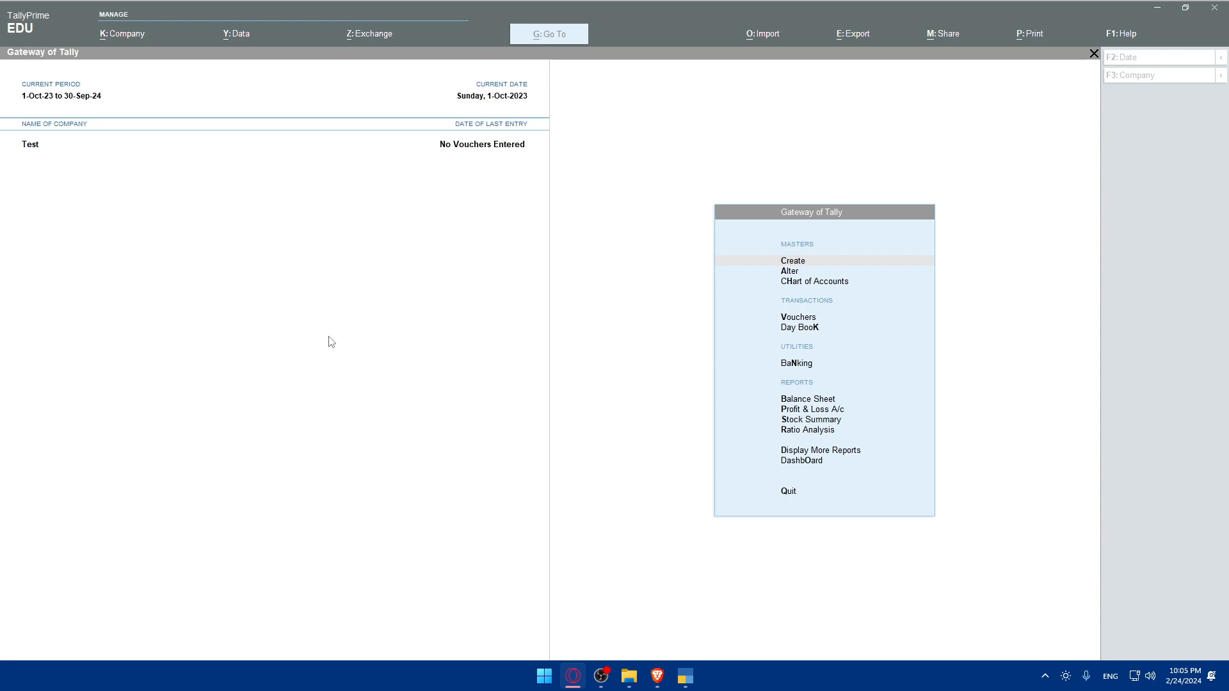
{"action": "mouse_move", "coordinate": [345, 336]}
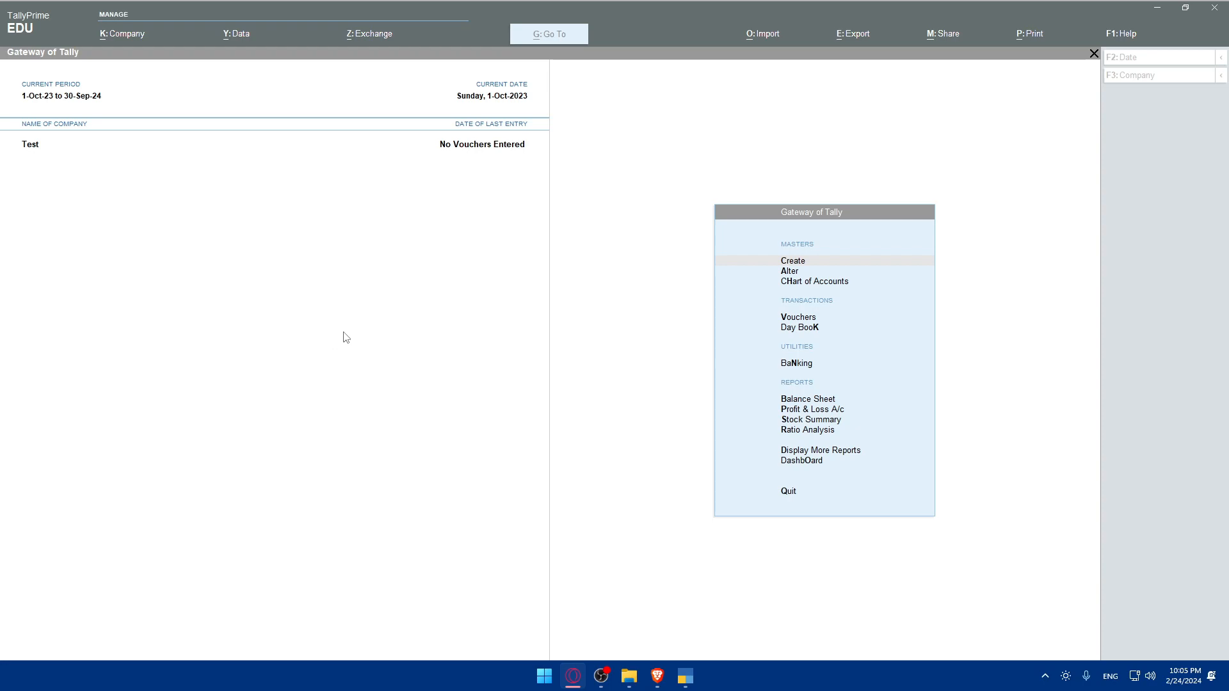
{"action": "mouse_move", "coordinate": [348, 344]}
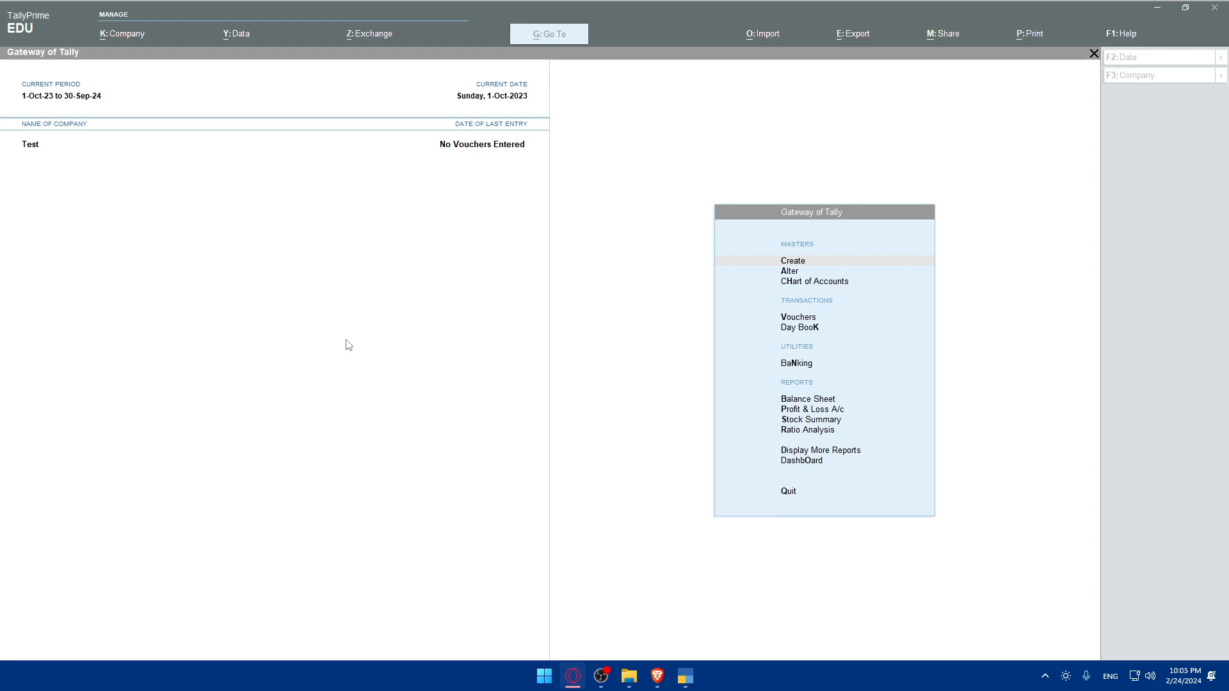
{"action": "mouse_move", "coordinate": [178, 365]}
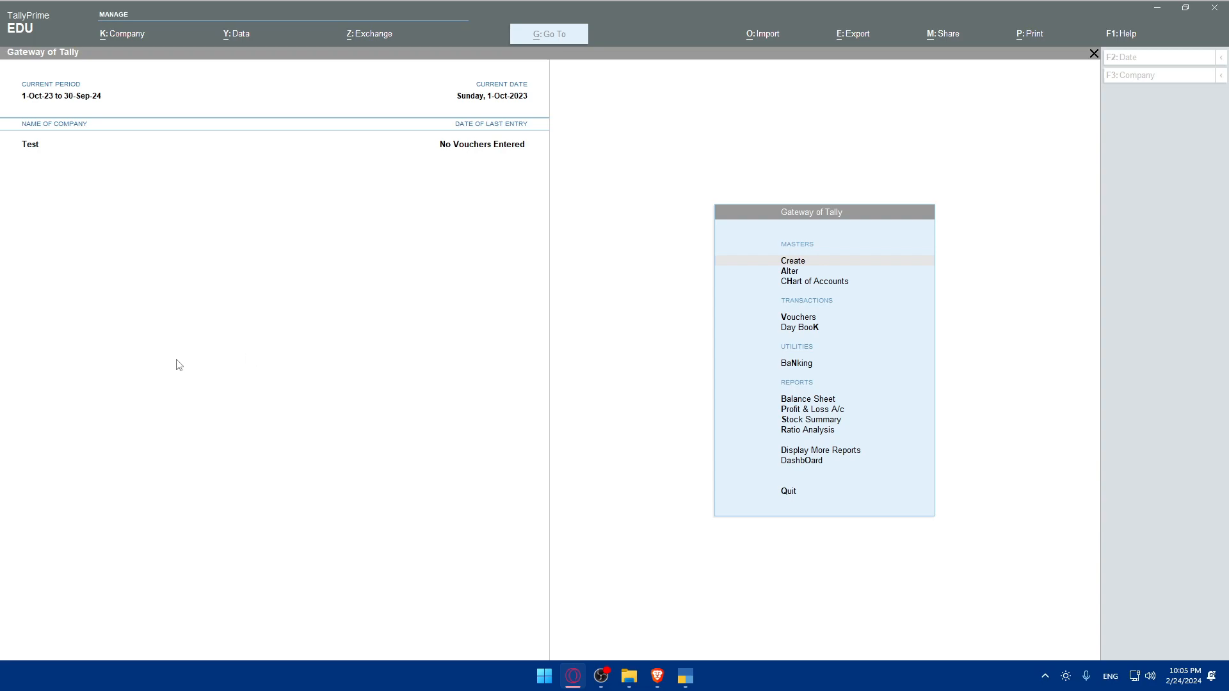
{"action": "mouse_move", "coordinate": [264, 362]}
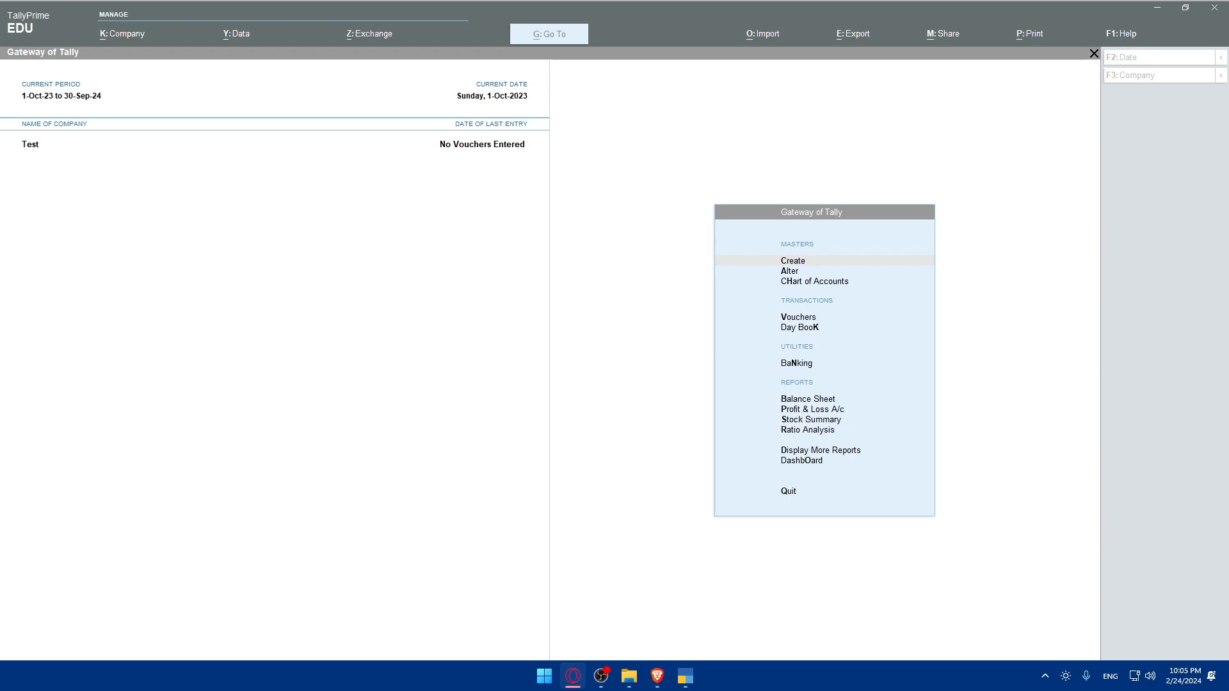
{"action": "mouse_move", "coordinate": [833, 48]}
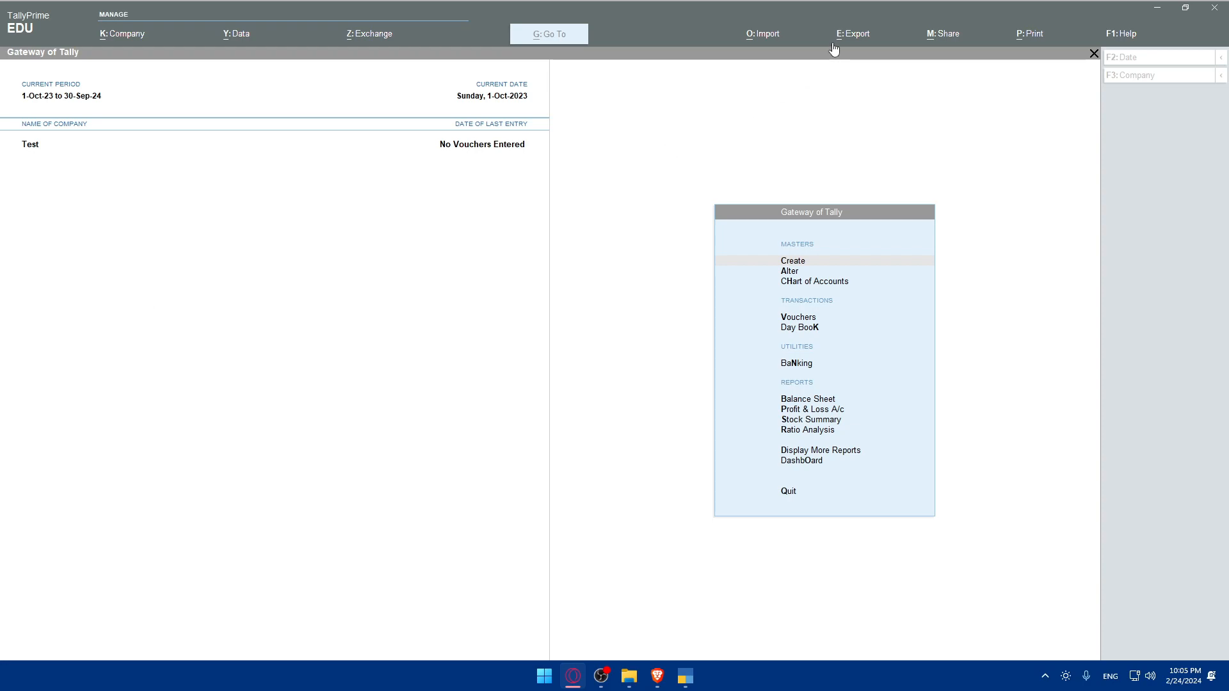
{"action": "left_click", "coordinate": [855, 34]}
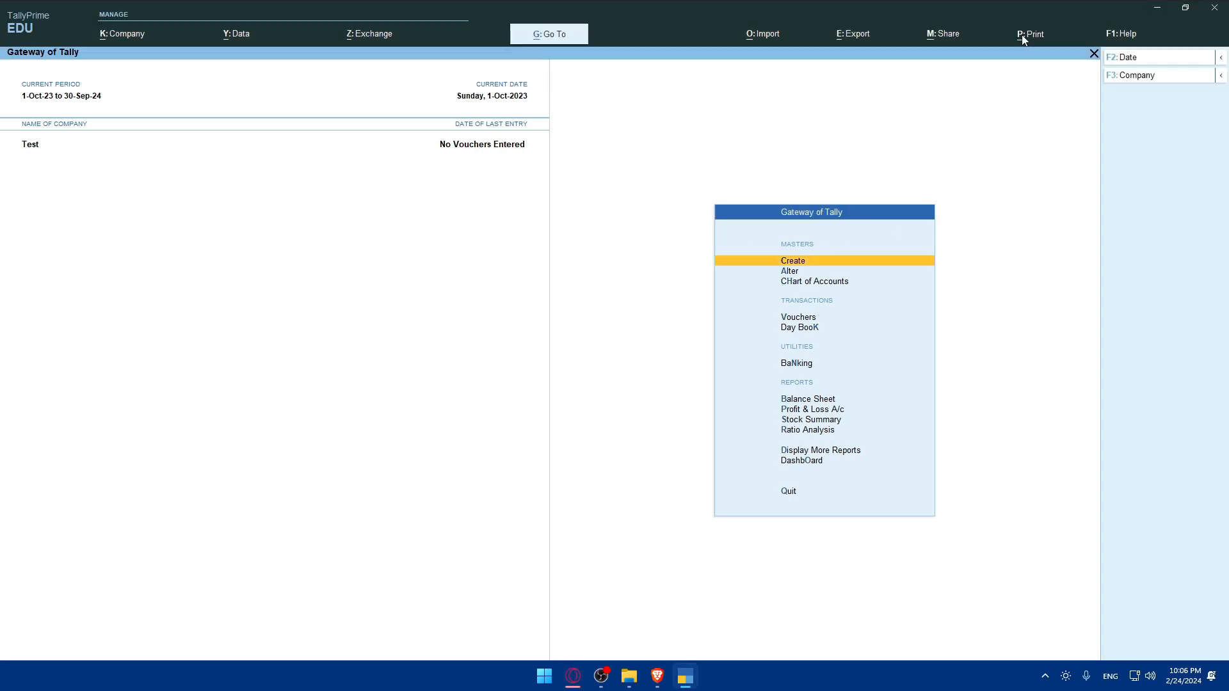
{"action": "left_click", "coordinate": [1029, 33]}
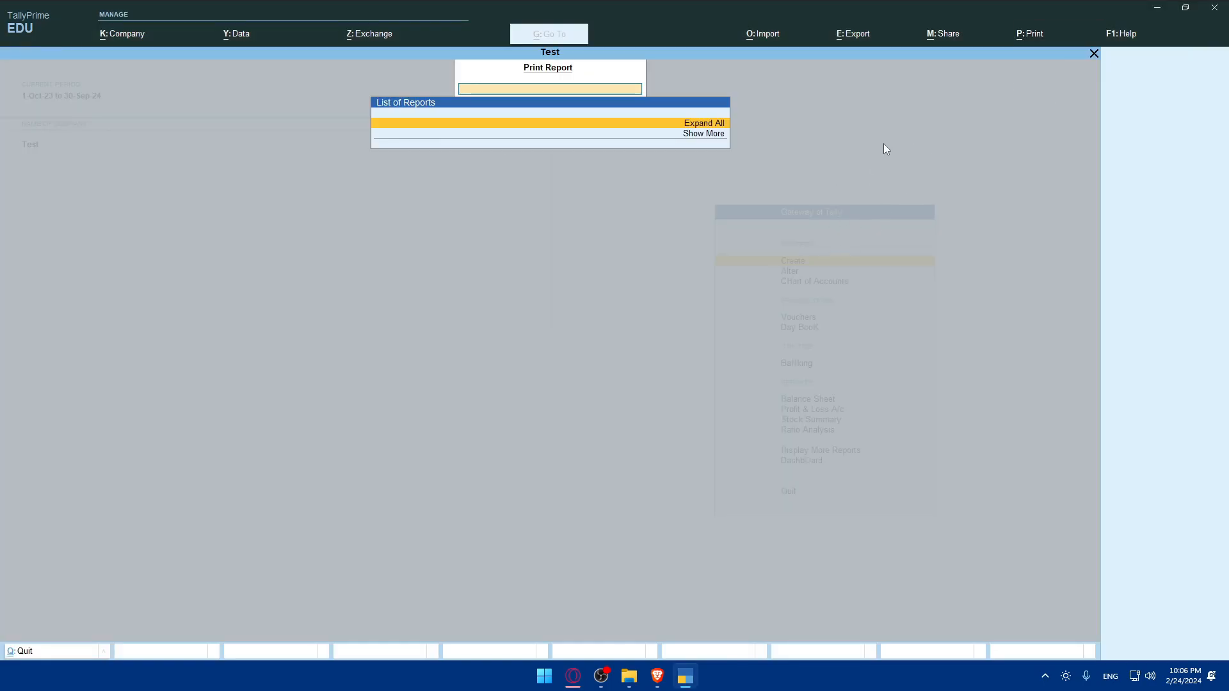
{"action": "left_click", "coordinate": [1029, 34]}
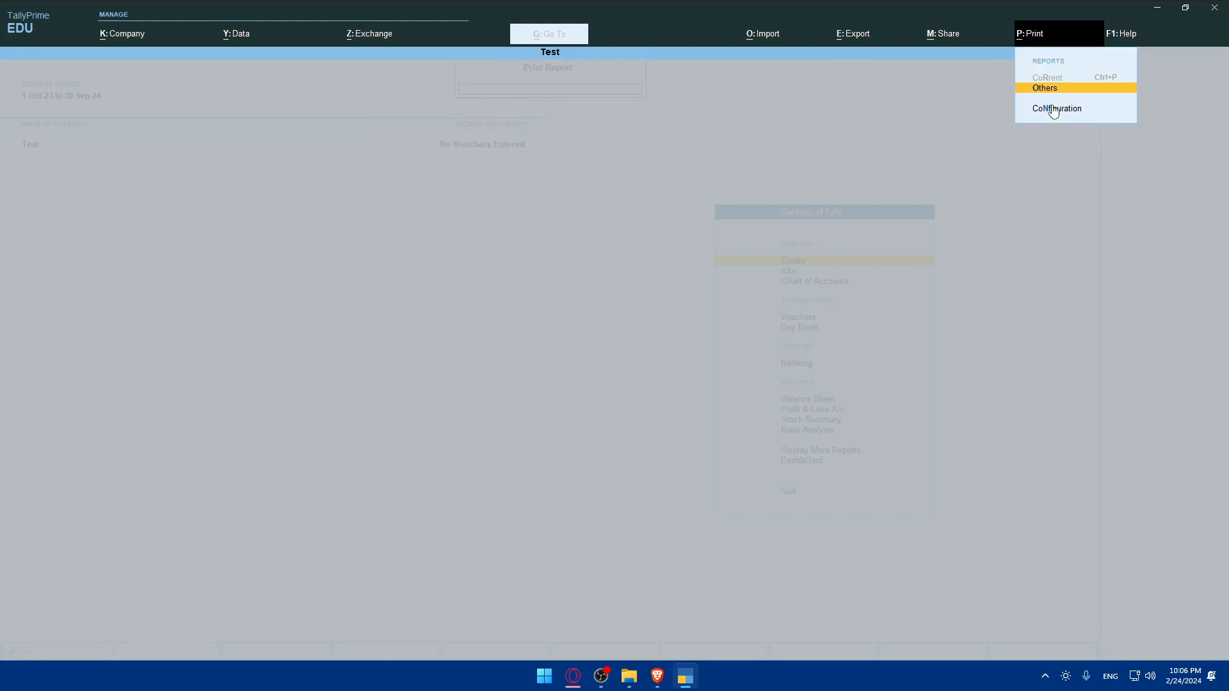
{"action": "left_click", "coordinate": [1056, 107]}
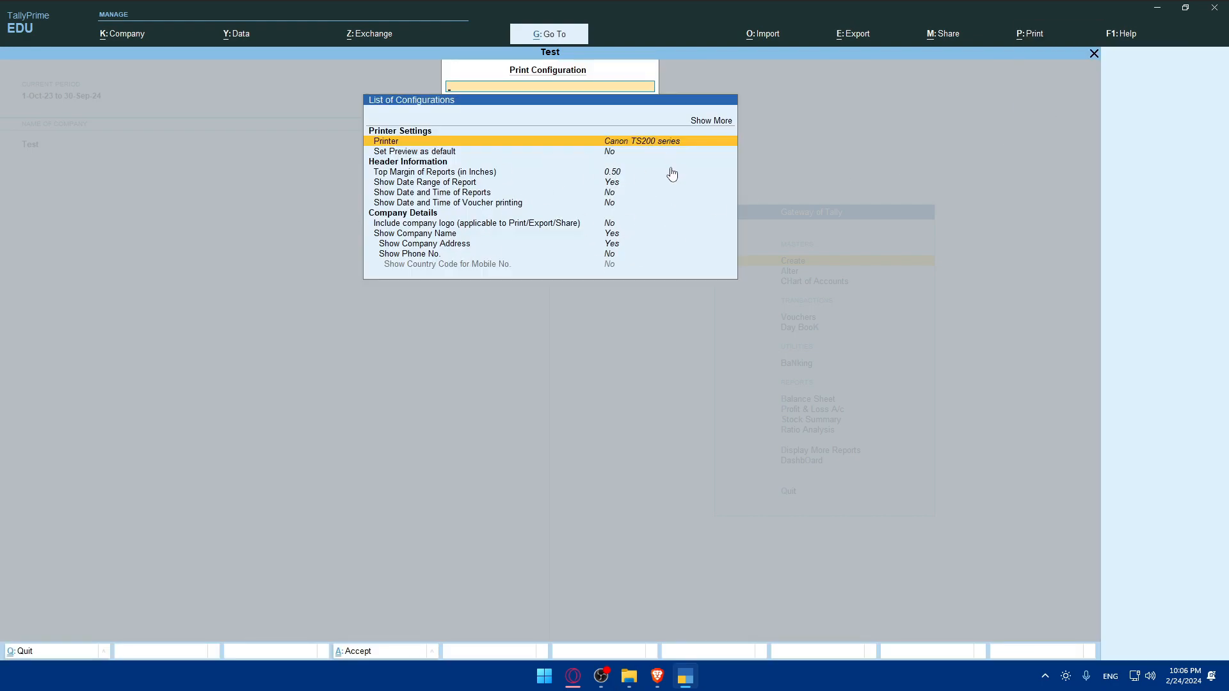
{"action": "key", "text": "Escape"}
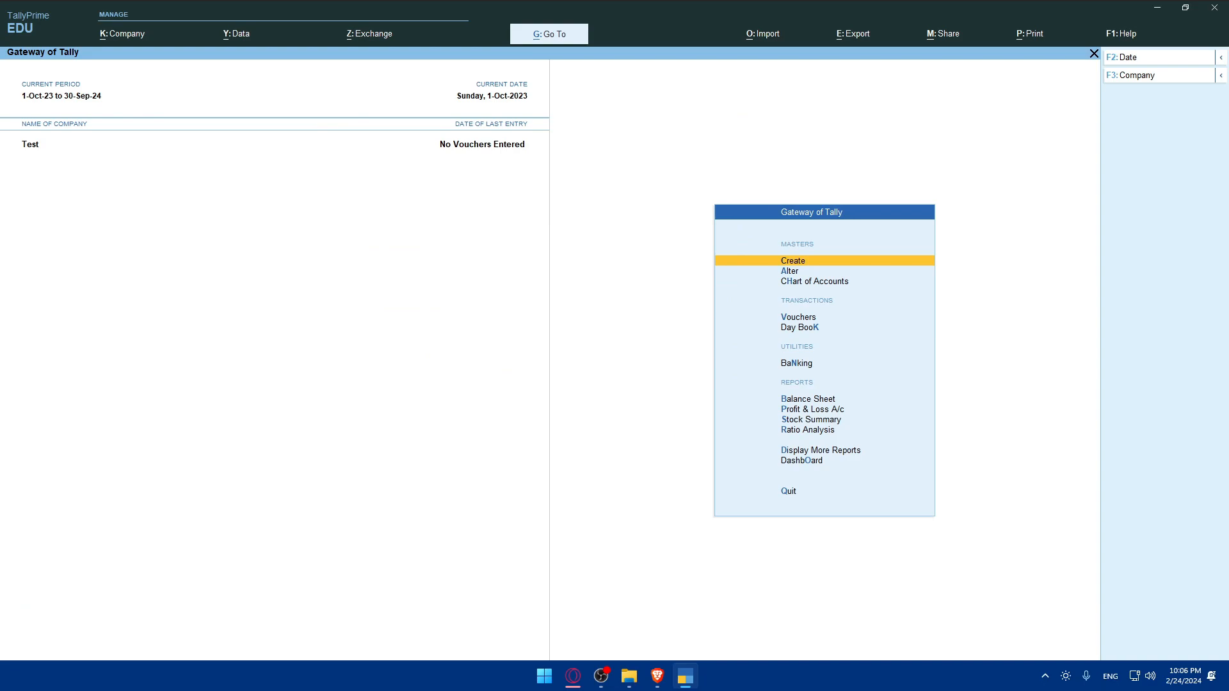